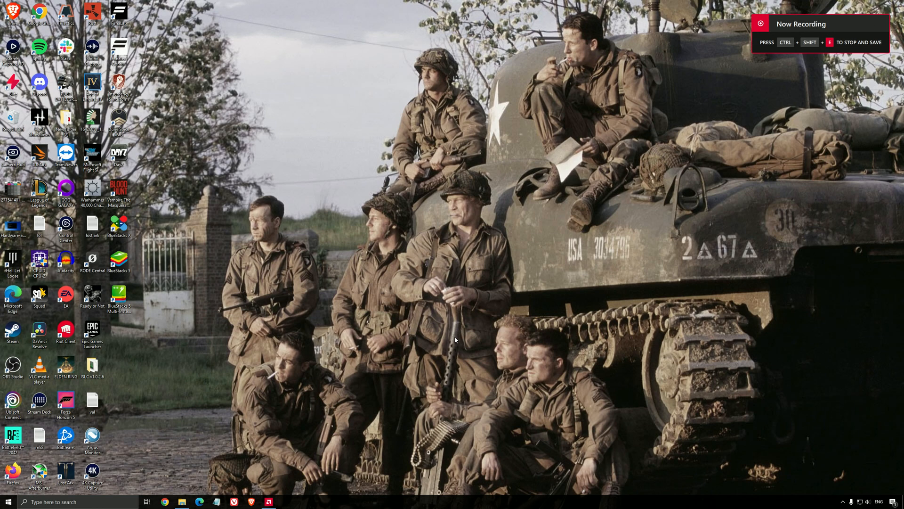
pyautogui.moveTo(469, 330)
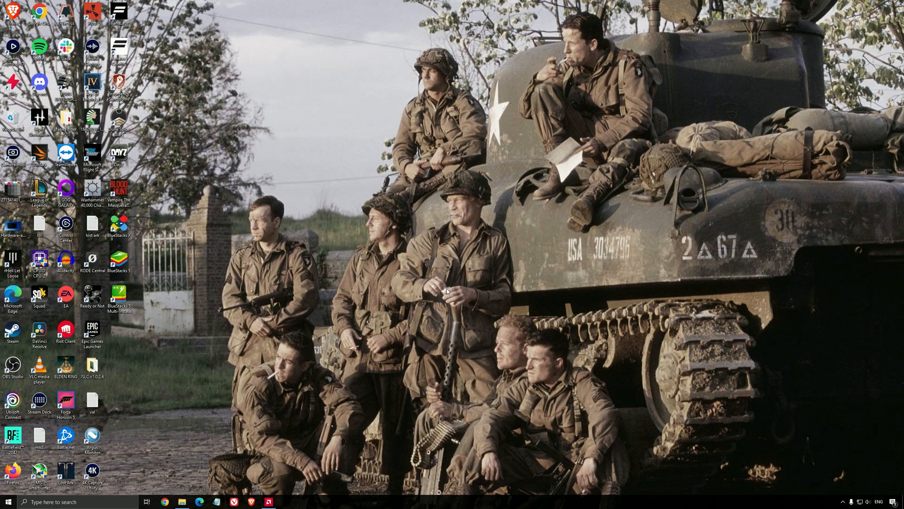
pyautogui.moveTo(406, 306)
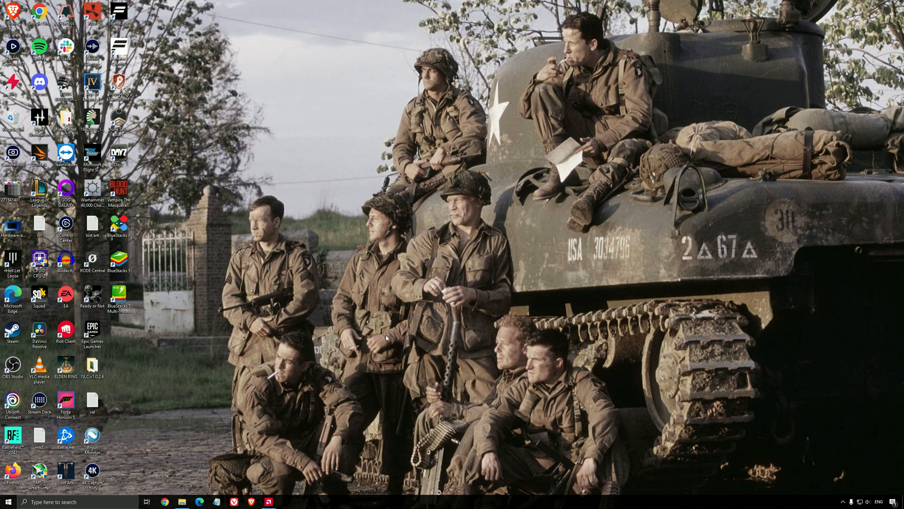
pyautogui.moveTo(376, 345)
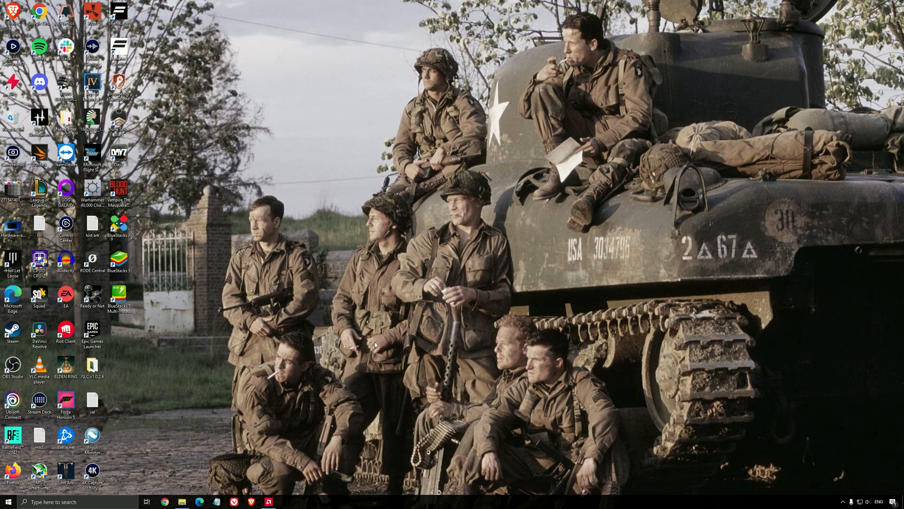
pyautogui.moveTo(352, 355)
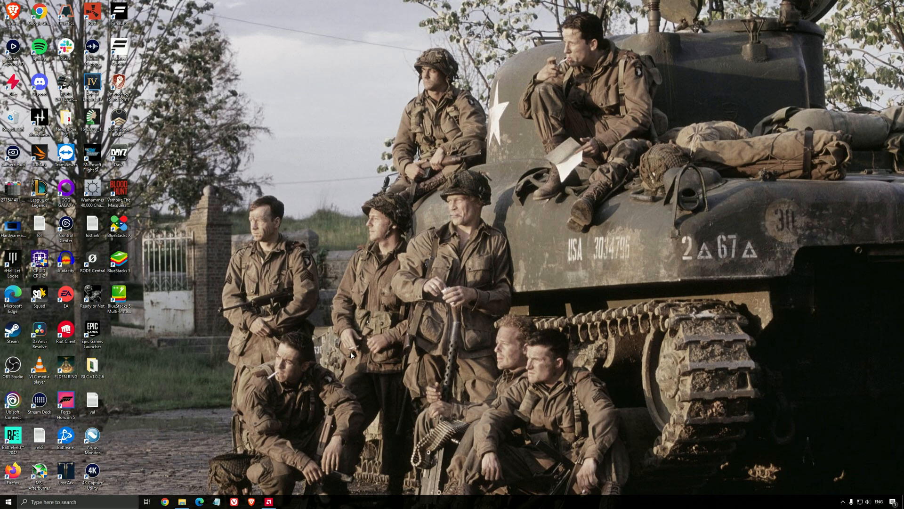
pyautogui.moveTo(323, 317)
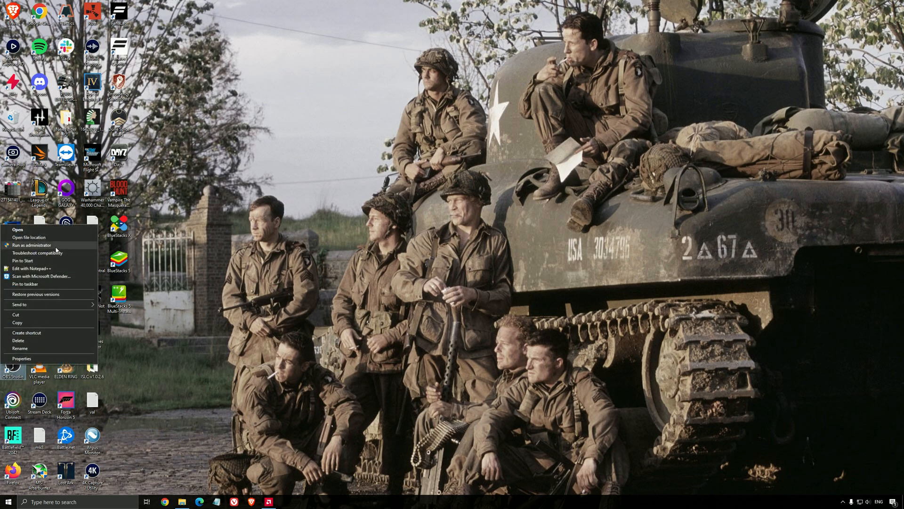
# - Launch OBS Studio with administrator rights from the shortcut's context menu
pyautogui.click(429, 296)
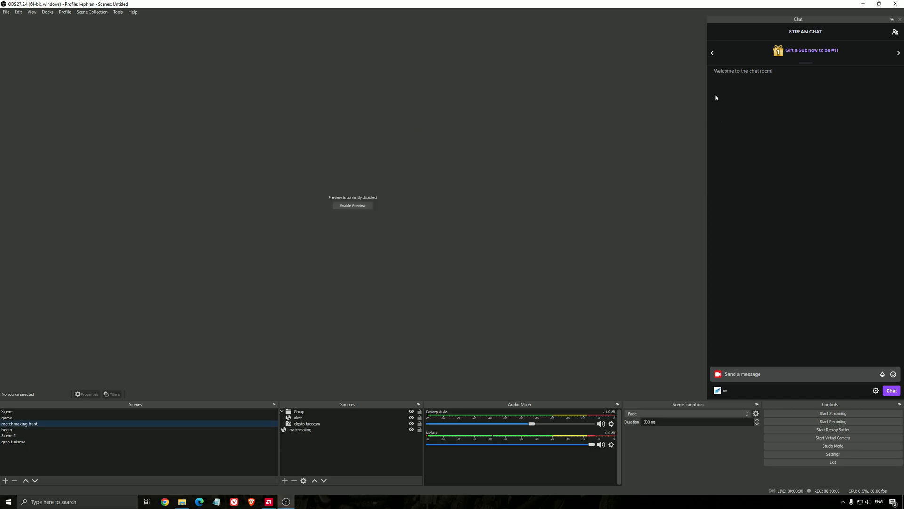
pyautogui.click(352, 205)
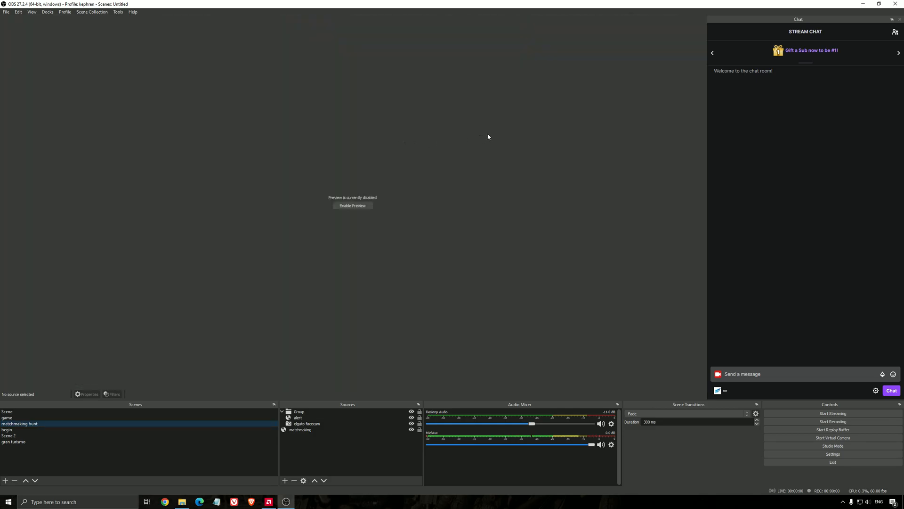
pyautogui.moveTo(548, 196)
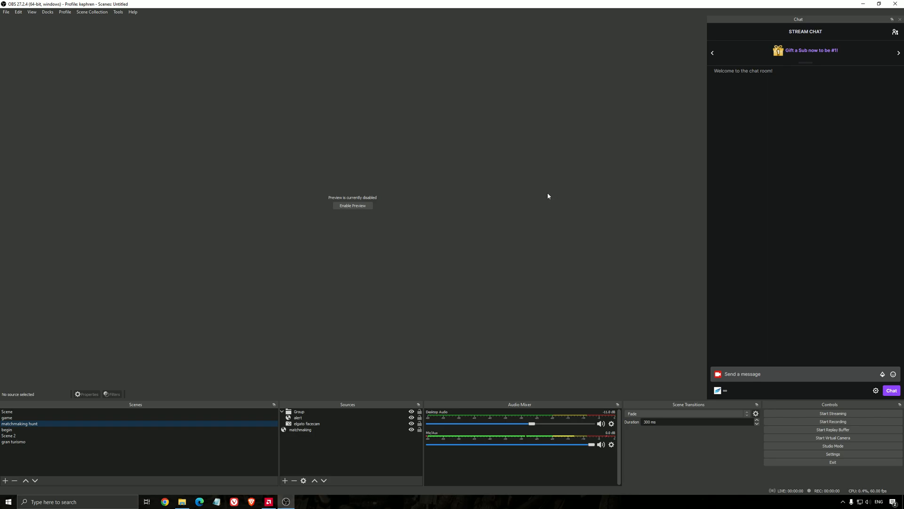
pyautogui.moveTo(473, 249)
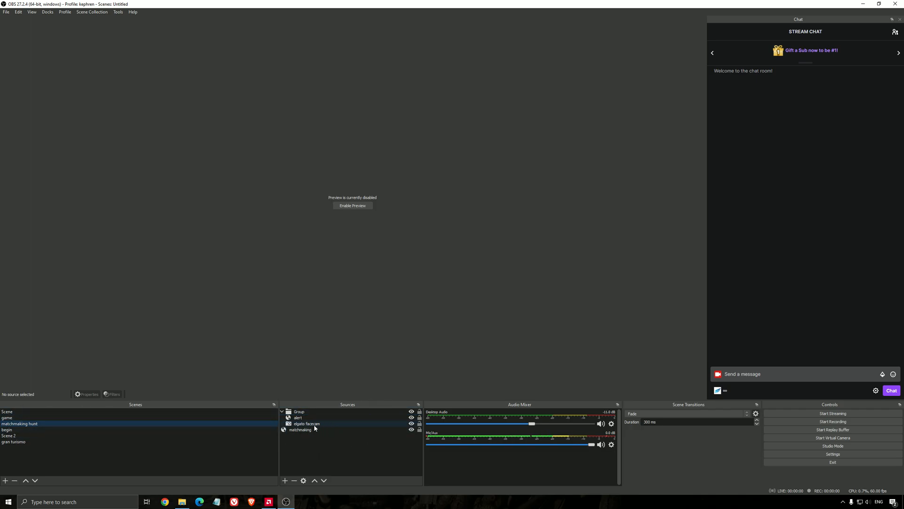
# - Review the 'elgato facecam' source properties and cancel without changes
pyautogui.doubleClick(307, 423)
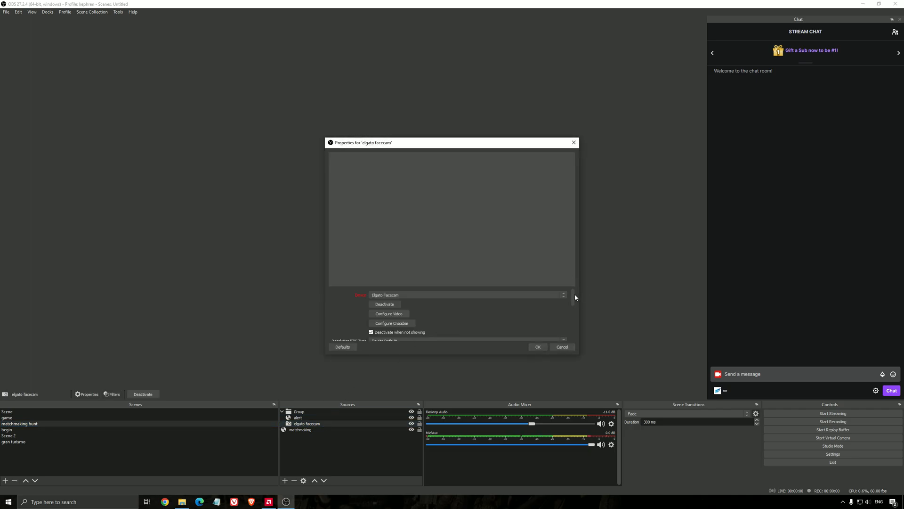
pyautogui.scroll(-3)
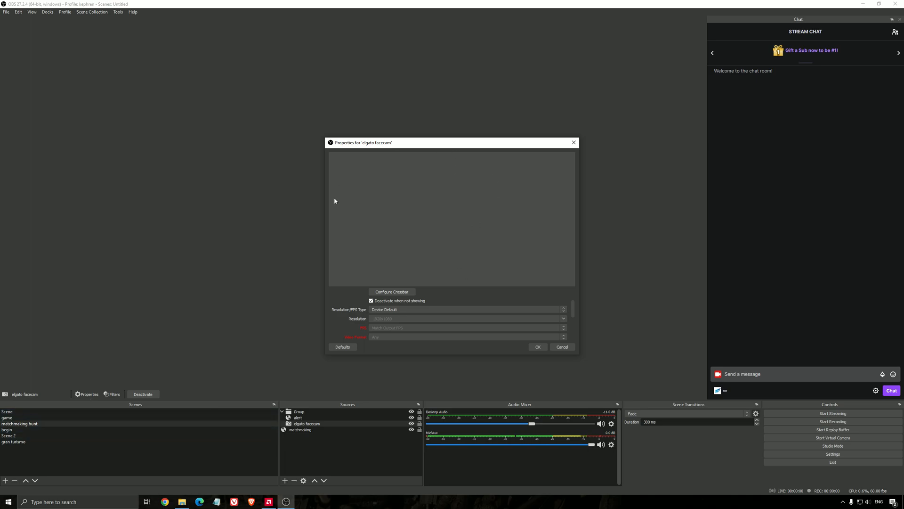
pyautogui.moveTo(422, 298)
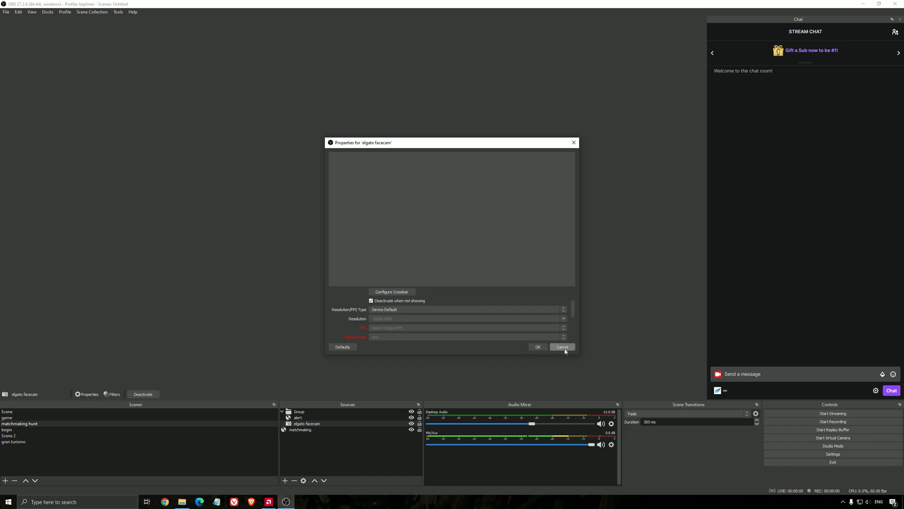
pyautogui.click(561, 347)
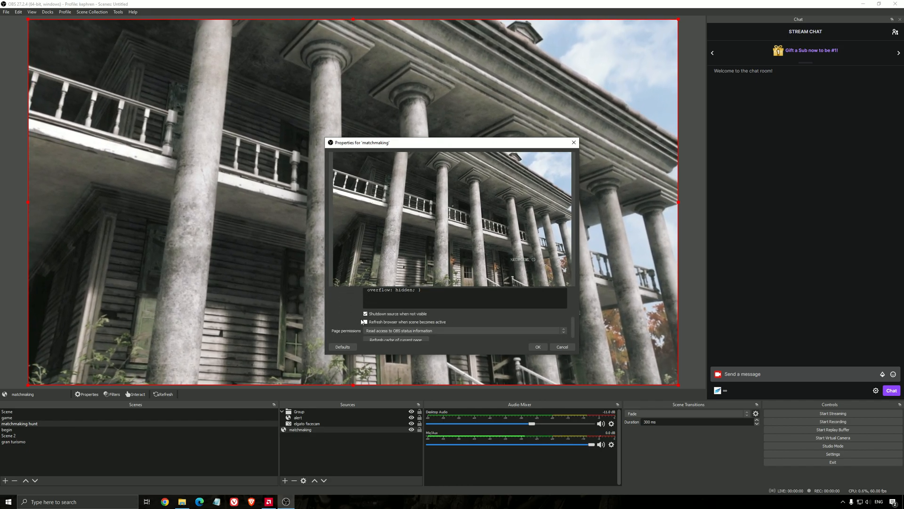
# - Close the 'matchmaking' source properties and return to the live preview
pyautogui.click(365, 321)
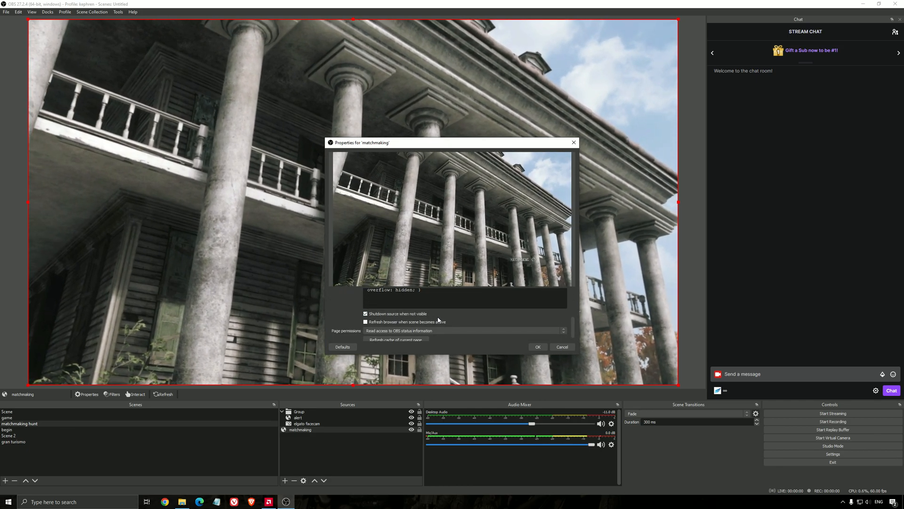
pyautogui.click(537, 347)
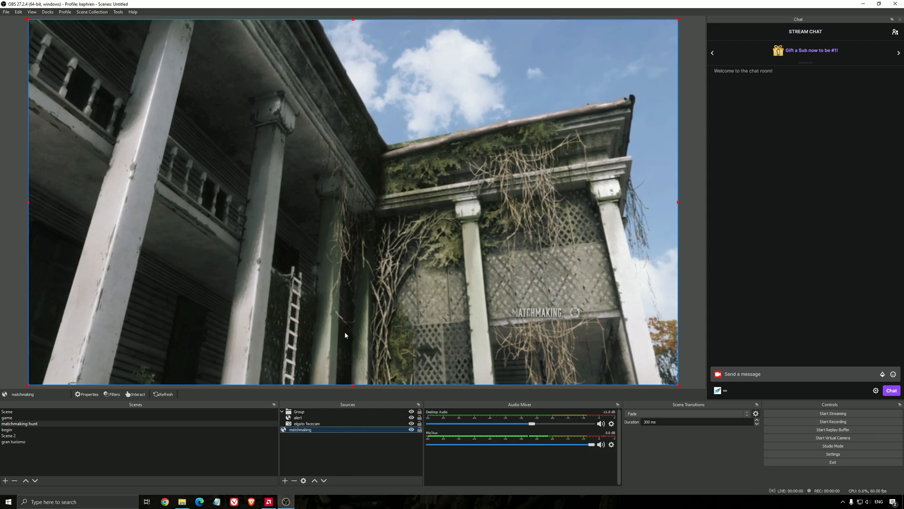
pyautogui.click(7, 416)
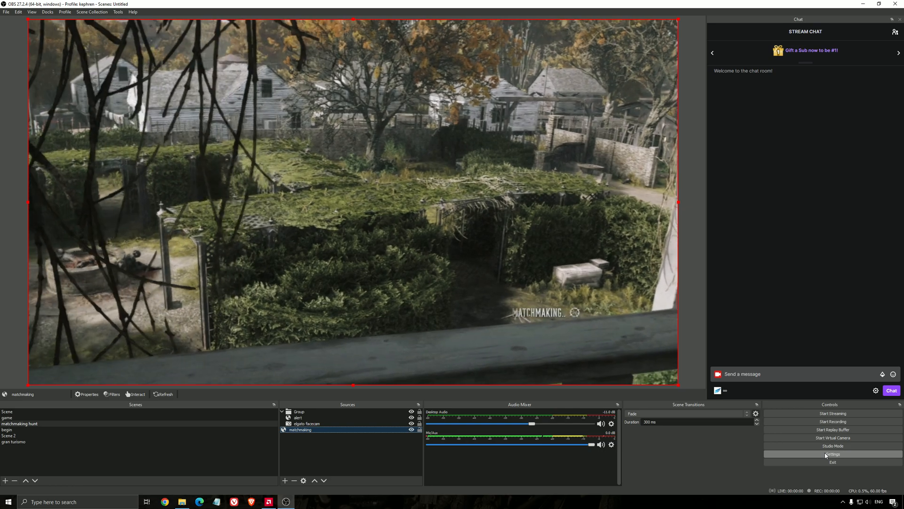
# - Bring up the Output settings page in advanced mode on the Streaming tab
pyautogui.click(832, 454)
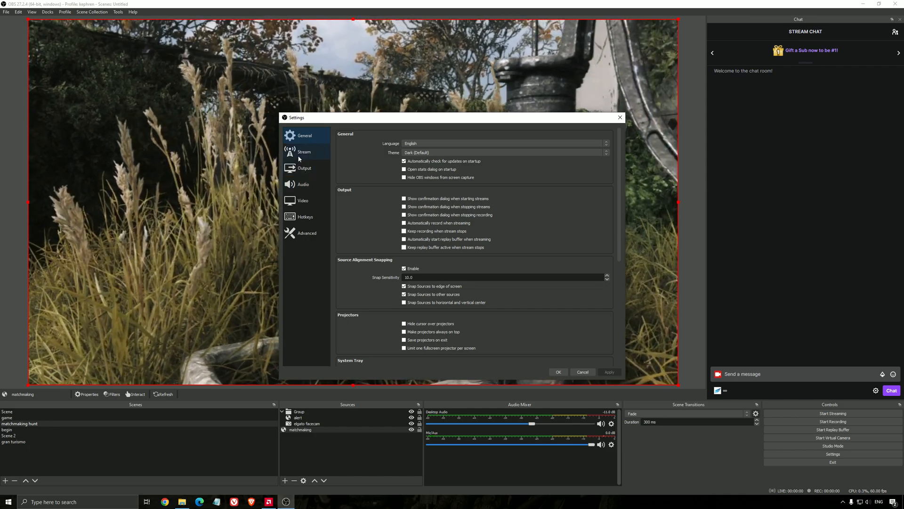
pyautogui.click(305, 168)
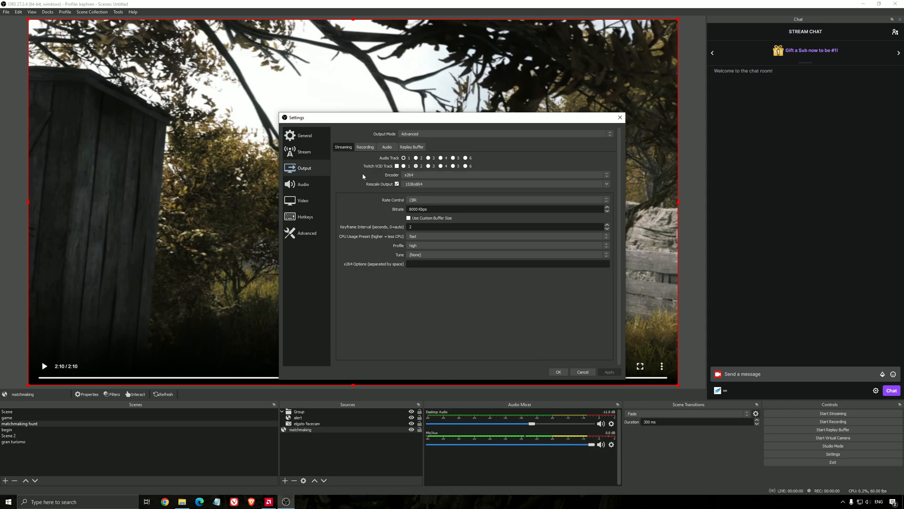
pyautogui.moveTo(387, 191)
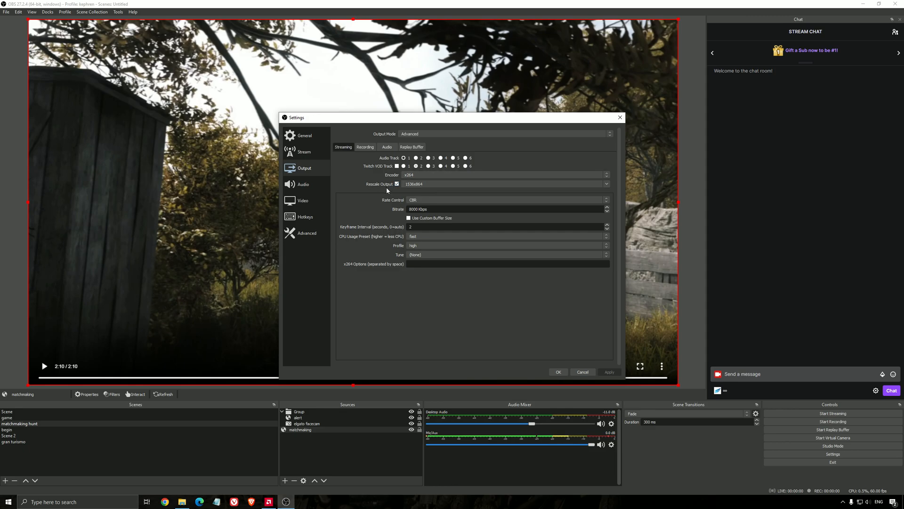
pyautogui.click(606, 175)
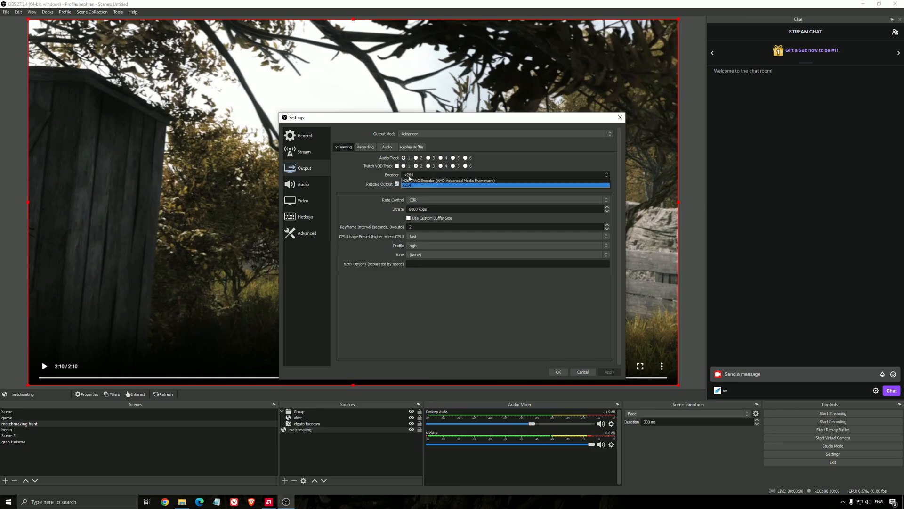
pyautogui.click(407, 175)
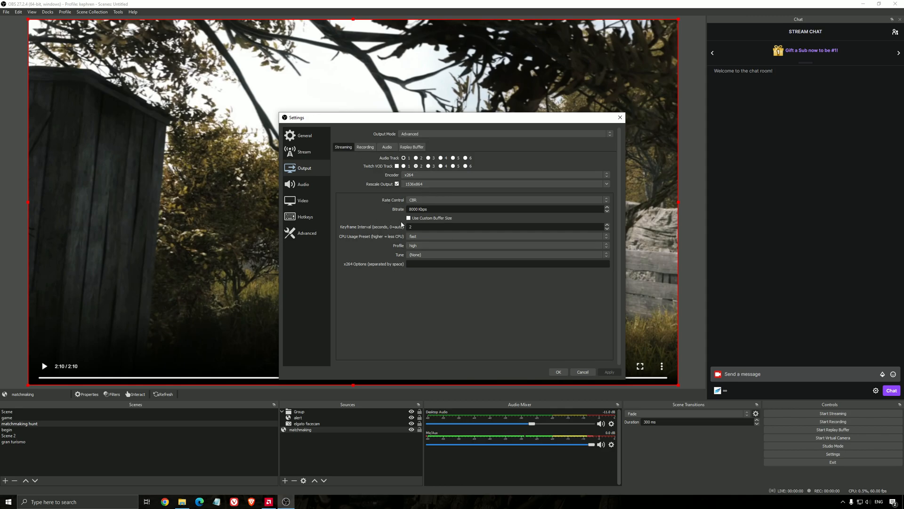
pyautogui.moveTo(387, 183)
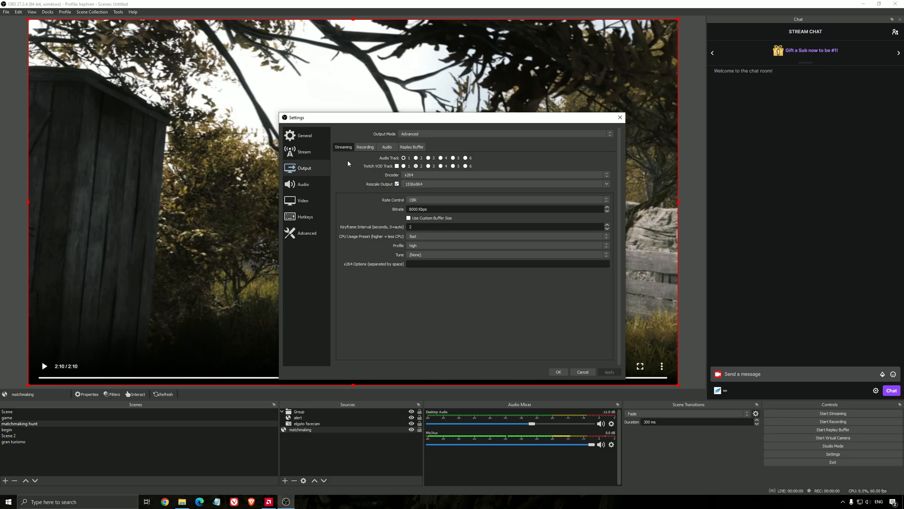
pyautogui.moveTo(302, 200)
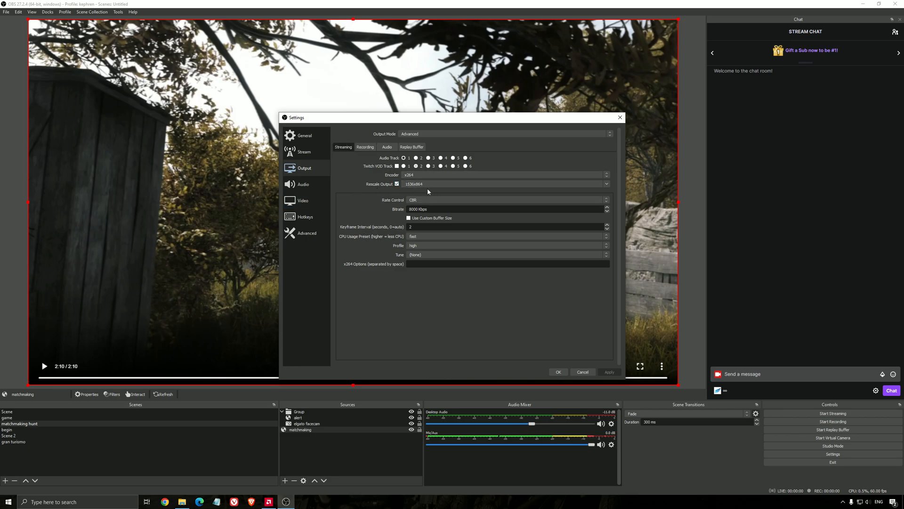
pyautogui.moveTo(437, 192)
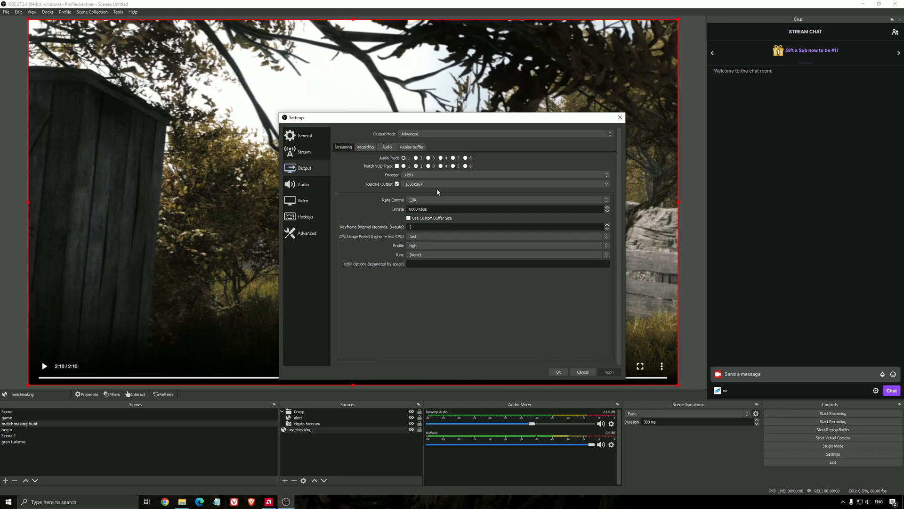
pyautogui.moveTo(445, 222)
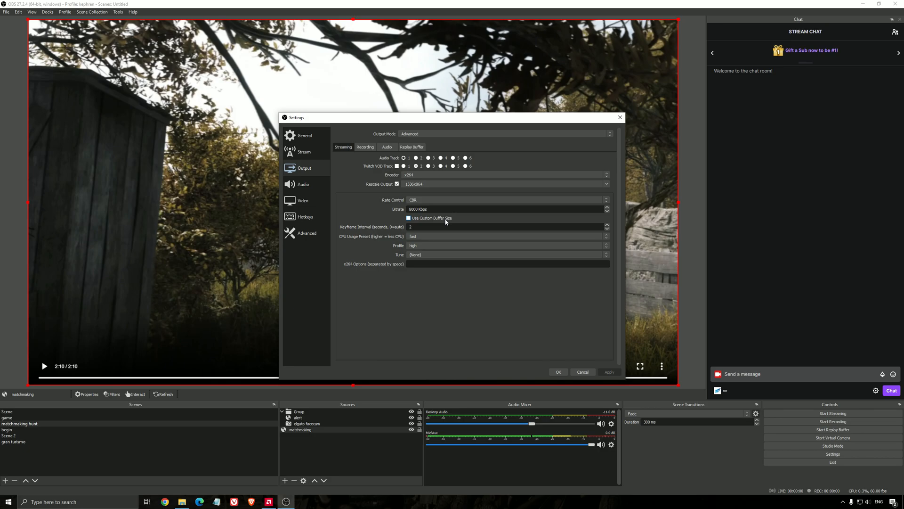
pyautogui.moveTo(439, 220)
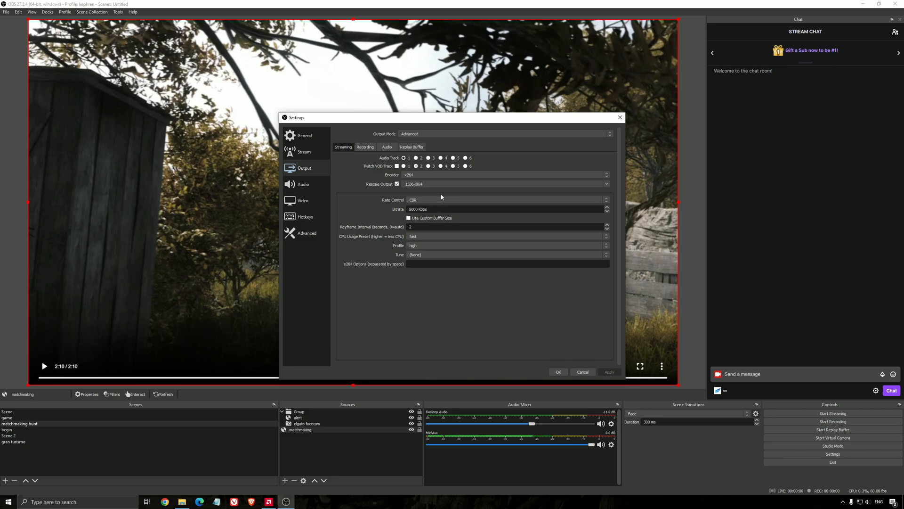
pyautogui.moveTo(496, 159)
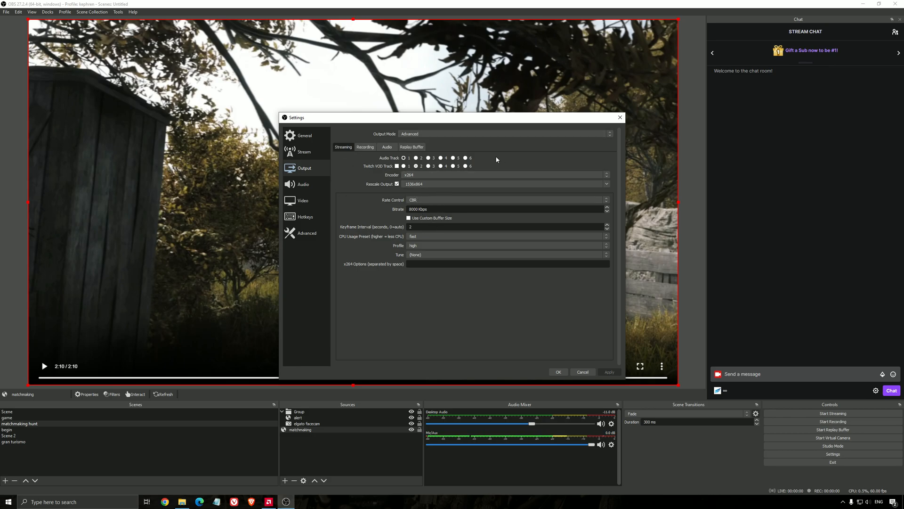
pyautogui.moveTo(451, 207)
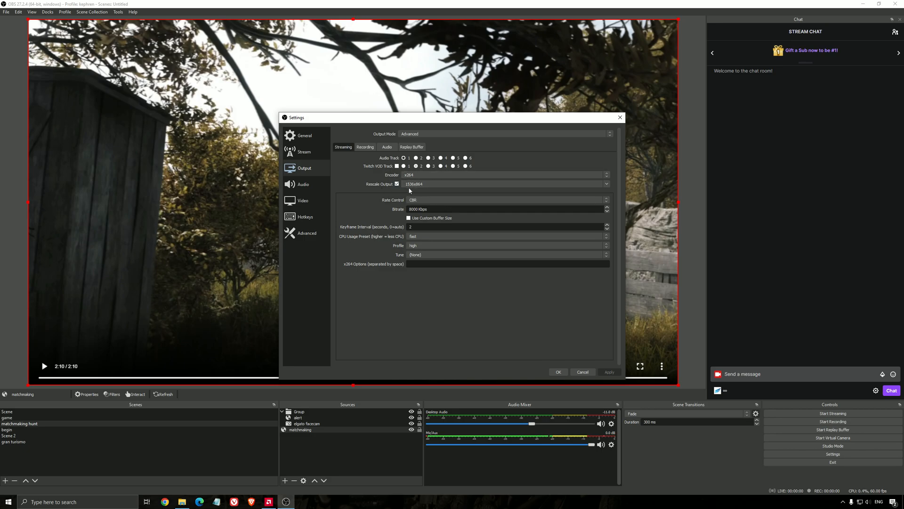
pyautogui.moveTo(422, 190)
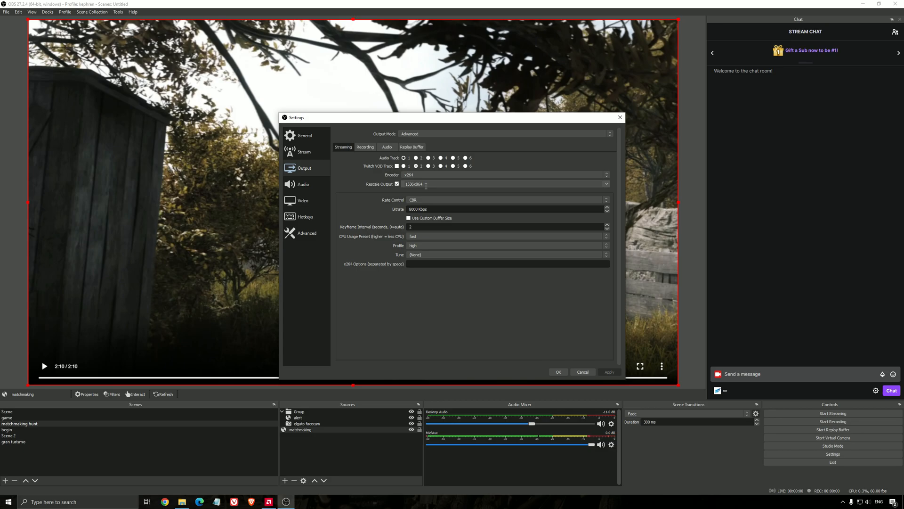
pyautogui.moveTo(442, 208)
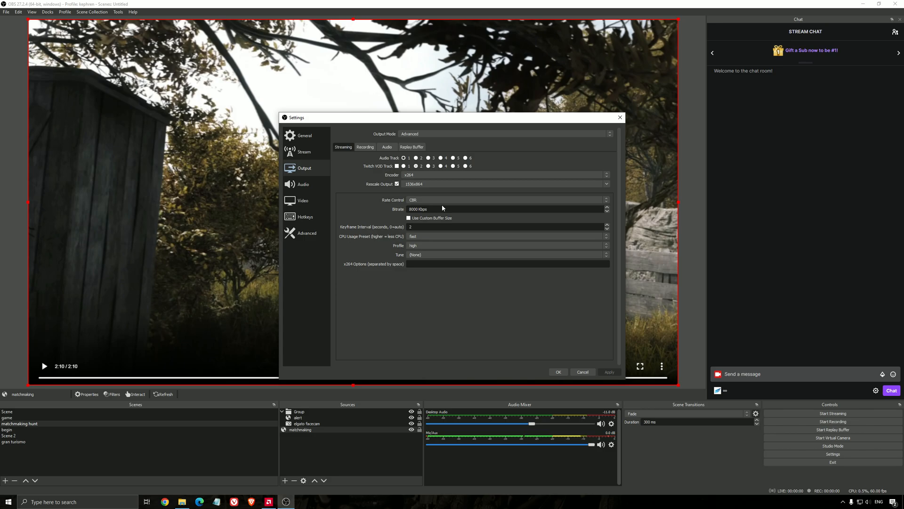
pyautogui.moveTo(425, 196)
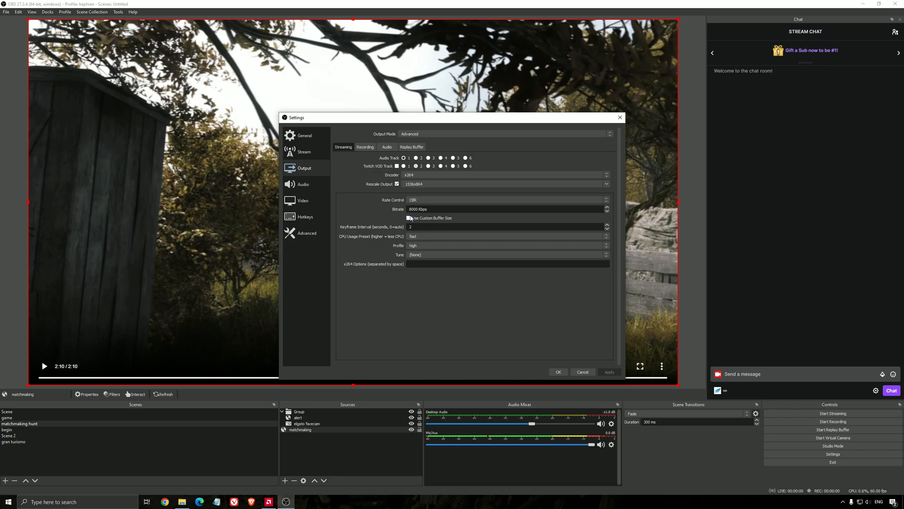
pyautogui.click(411, 226)
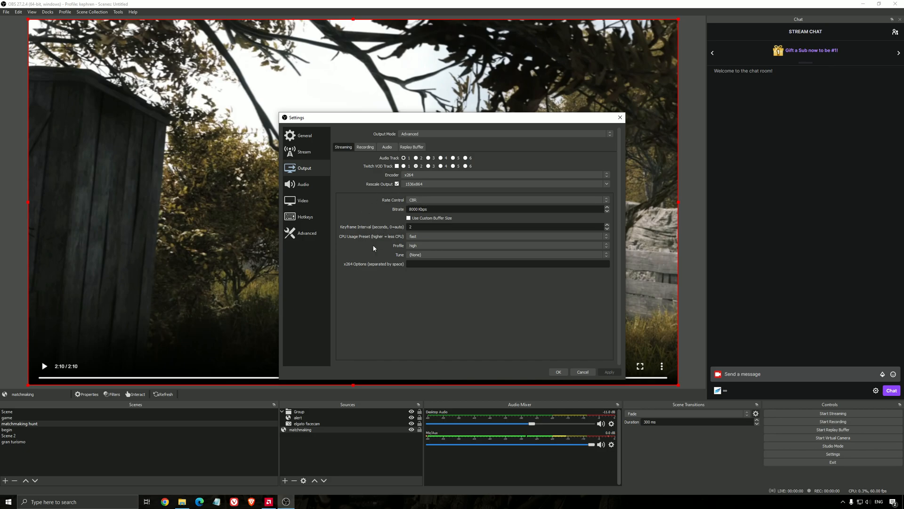
pyautogui.moveTo(380, 252)
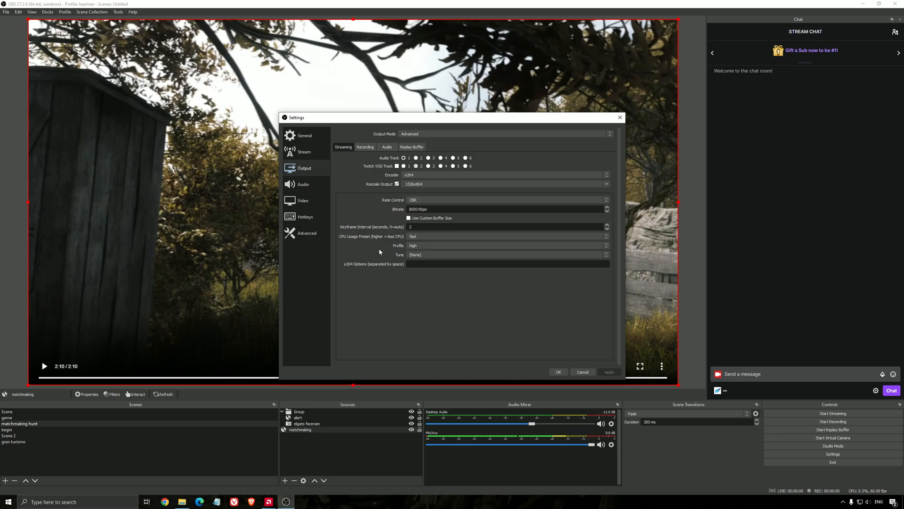
pyautogui.moveTo(362, 221)
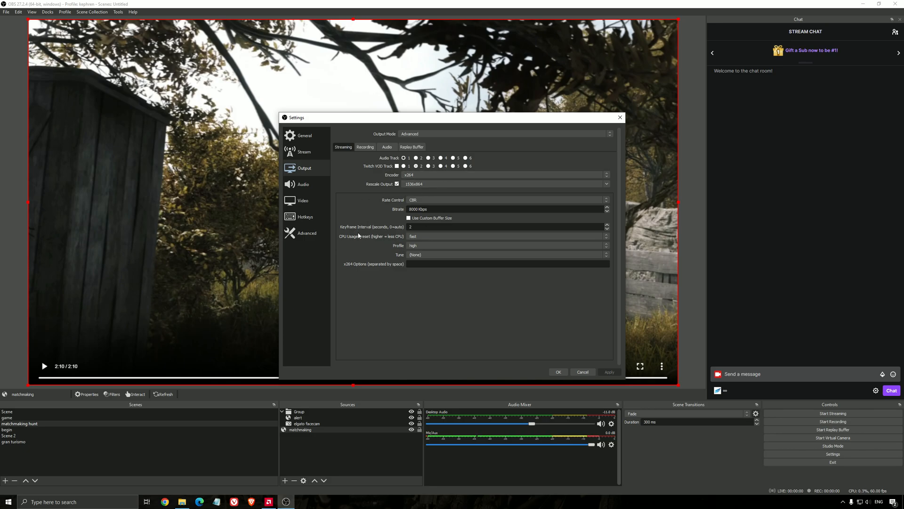
pyautogui.moveTo(373, 252)
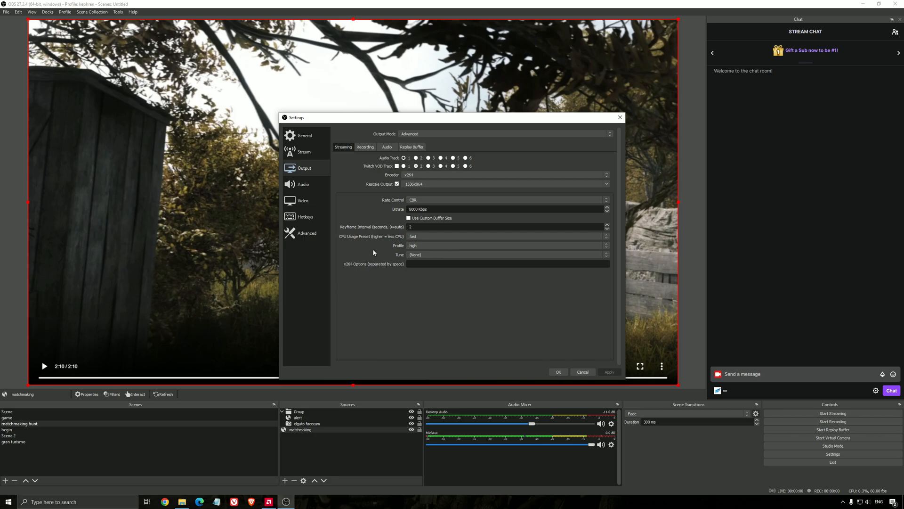
pyautogui.moveTo(367, 244)
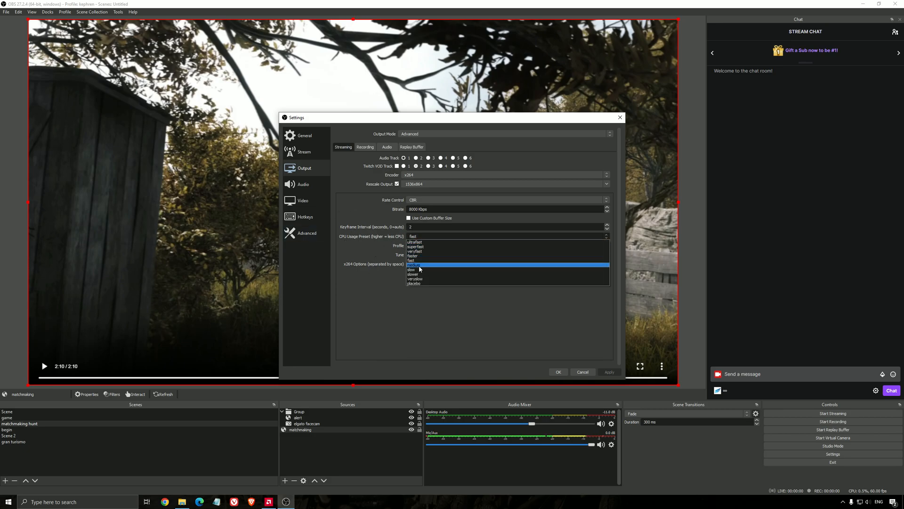
pyautogui.moveTo(433, 266)
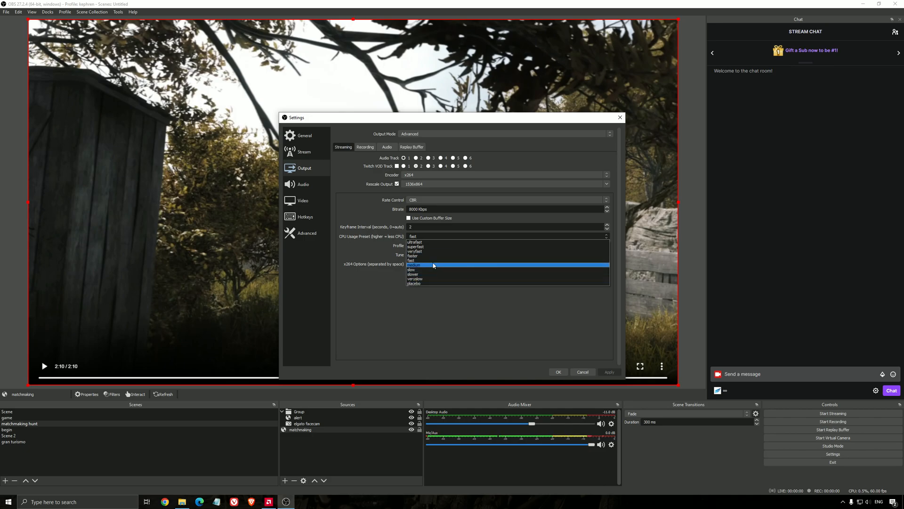
pyautogui.moveTo(425, 274)
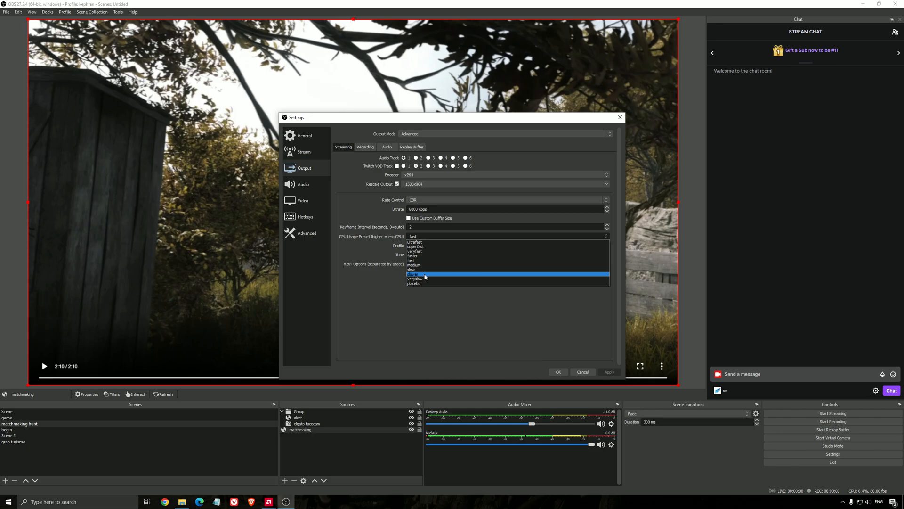
pyautogui.moveTo(419, 266)
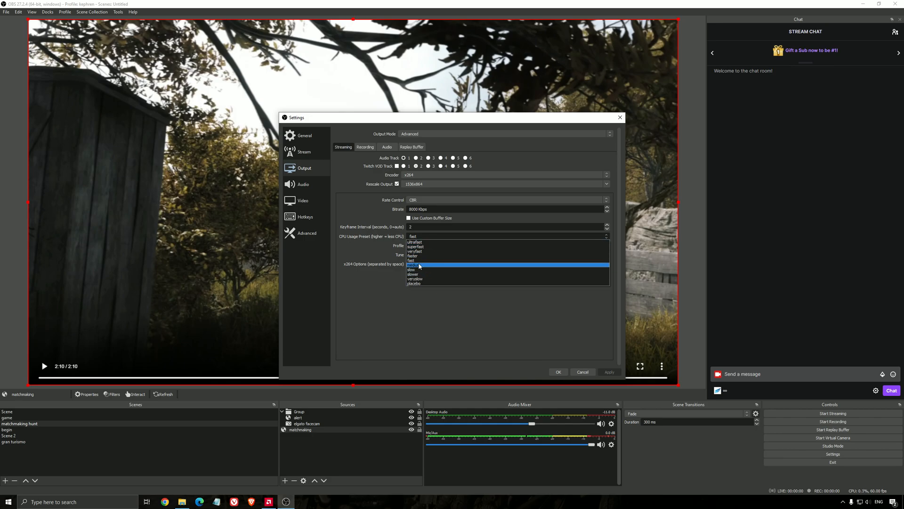
pyautogui.moveTo(419, 270)
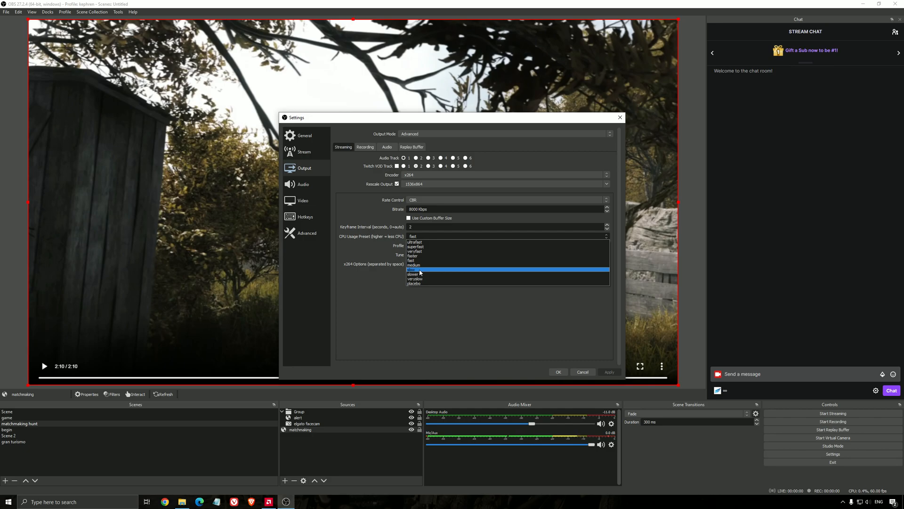
pyautogui.moveTo(418, 246)
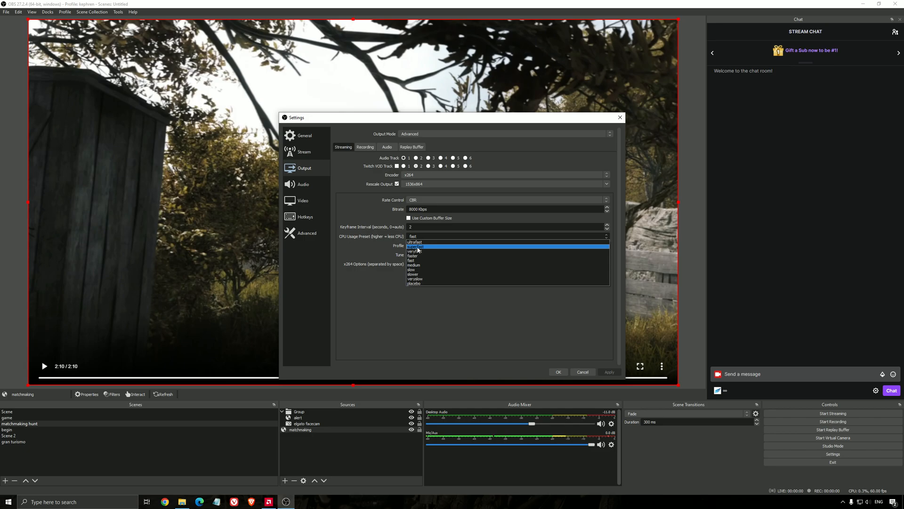
pyautogui.moveTo(427, 252)
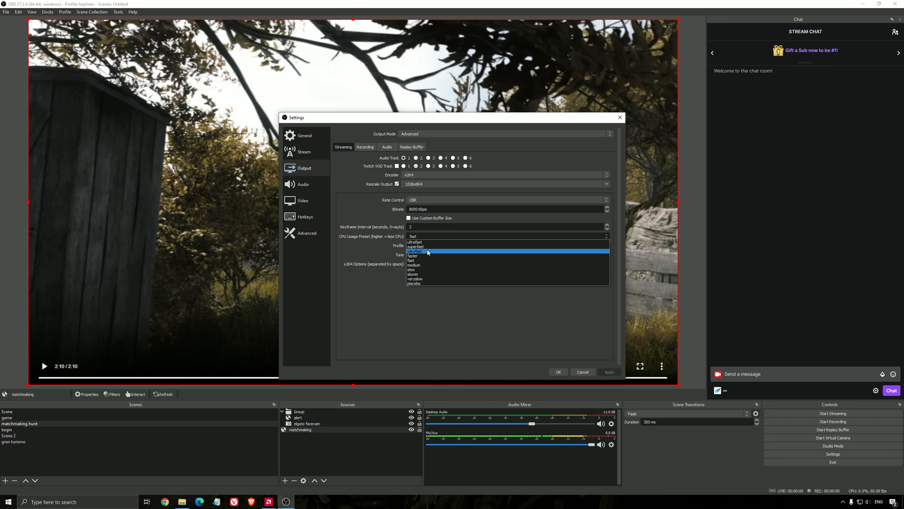
pyautogui.moveTo(419, 256)
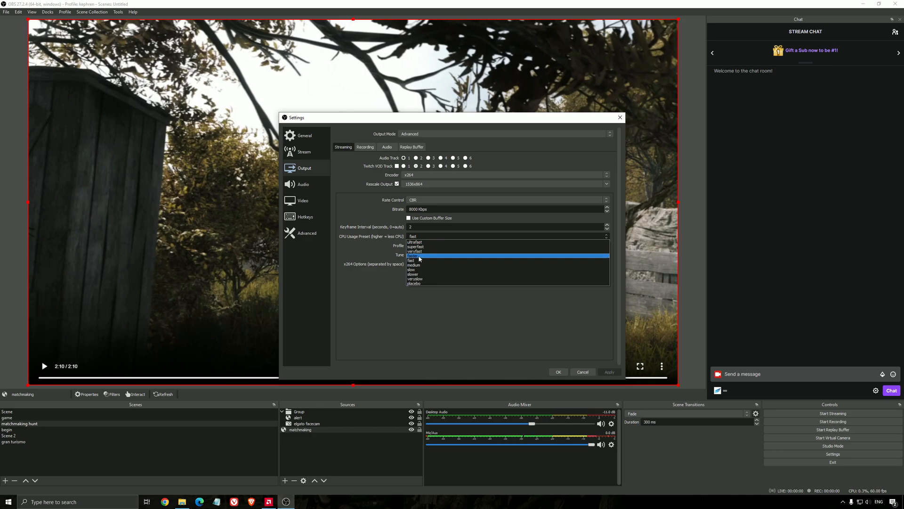
pyautogui.moveTo(413, 260)
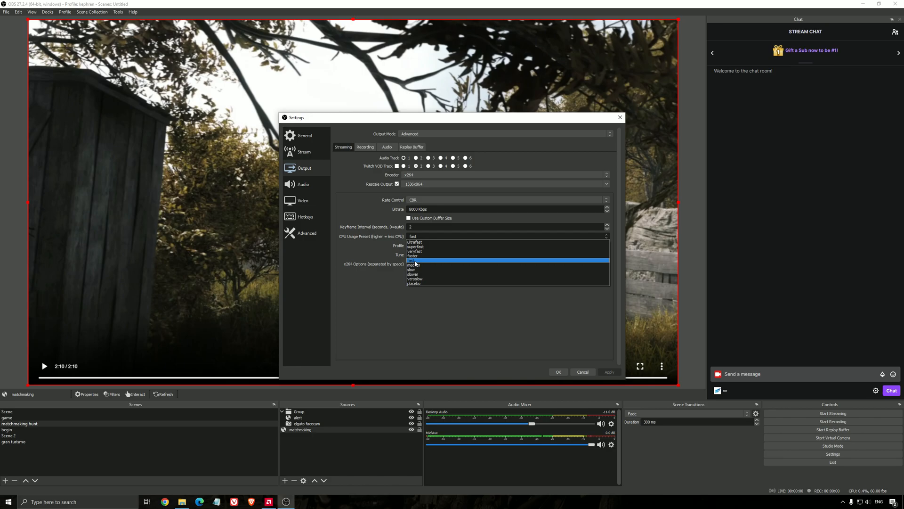
pyautogui.moveTo(422, 269)
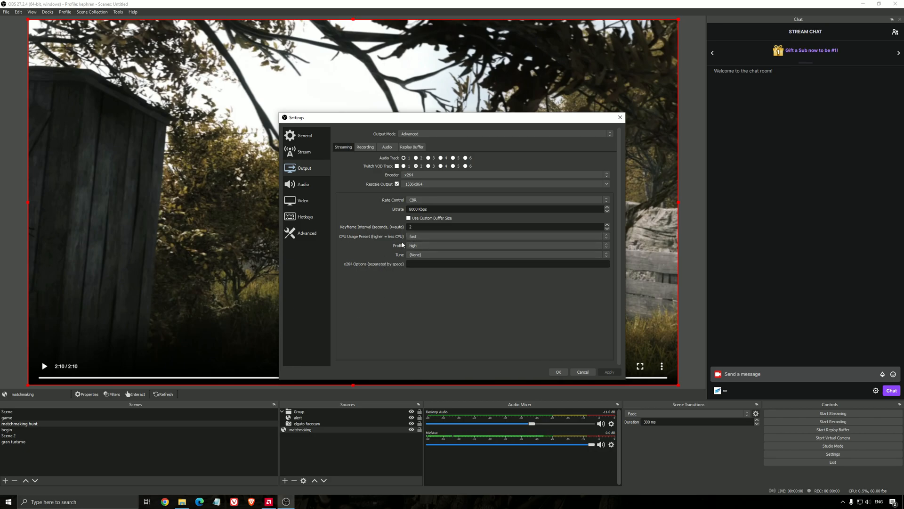
pyautogui.moveTo(398, 335)
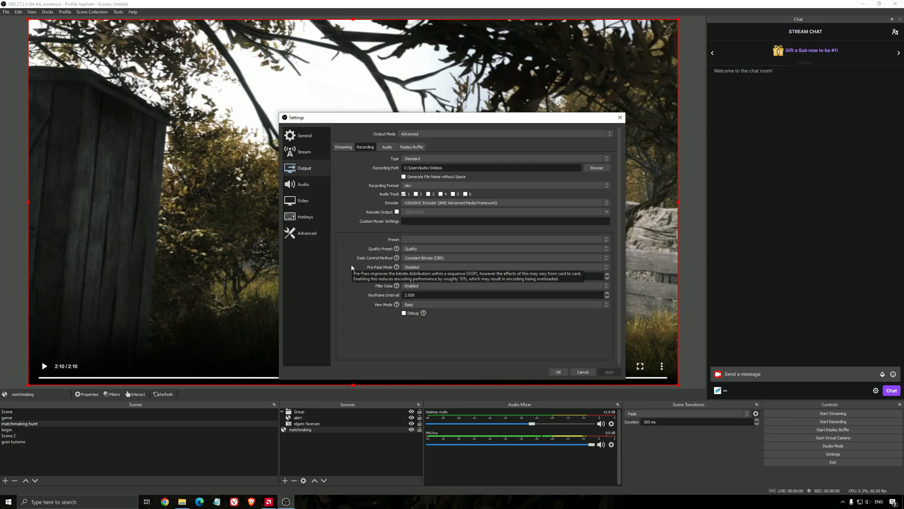
pyautogui.moveTo(518, 360)
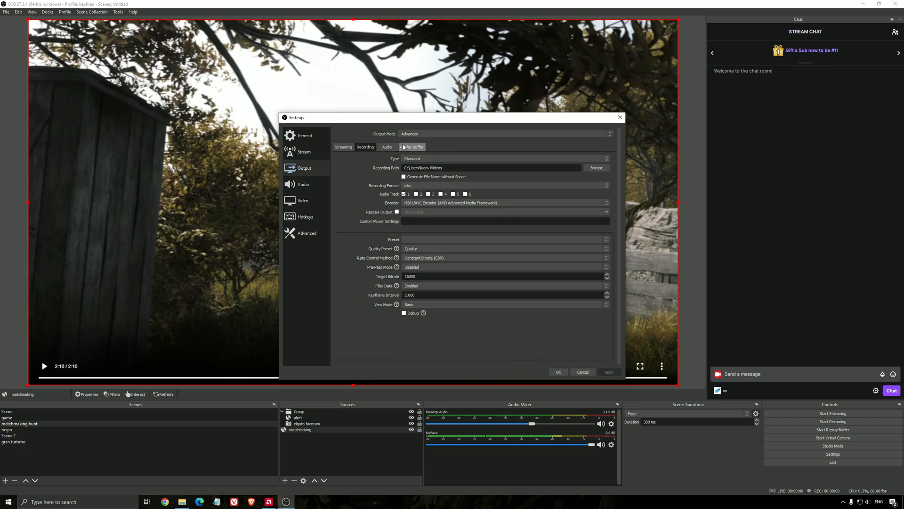
pyautogui.moveTo(453, 239)
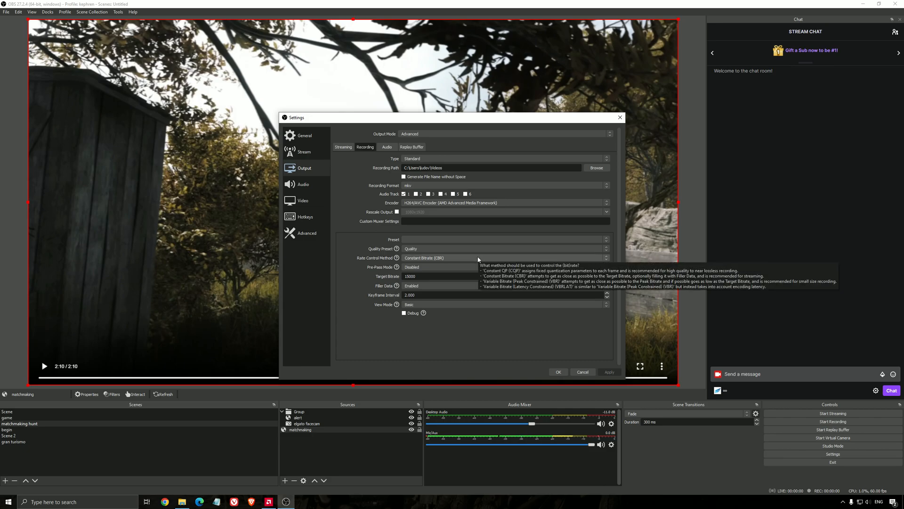
pyautogui.moveTo(355, 184)
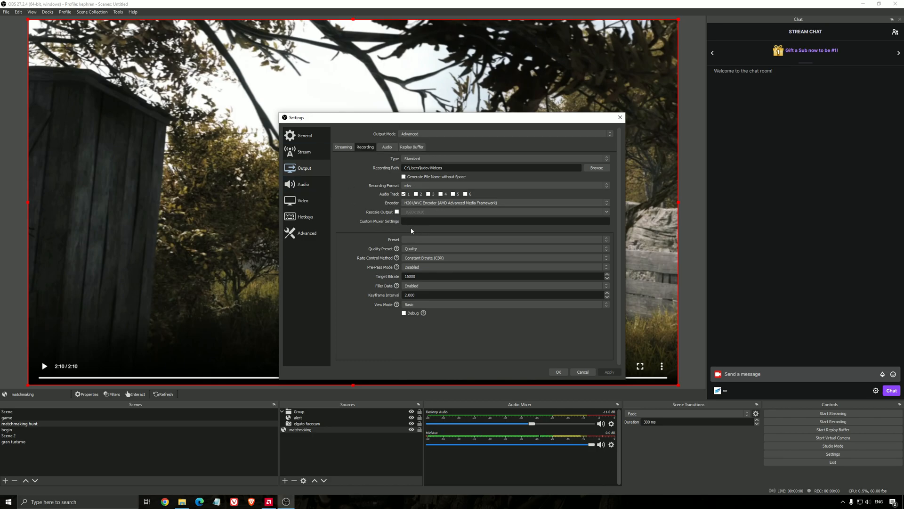
pyautogui.moveTo(360, 167)
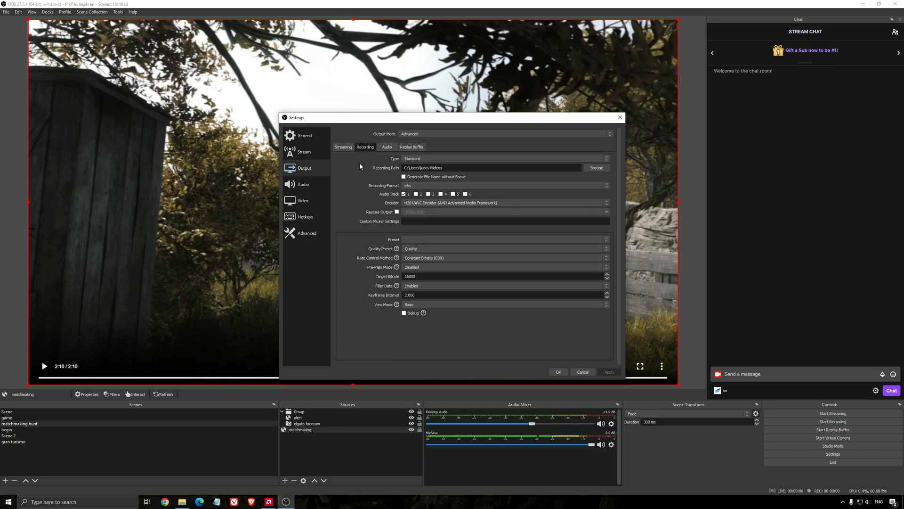
# - Glance at the Streaming tab and return to the Recording output settings with the AMD H.264 CBR 15000 setup
pyautogui.click(343, 147)
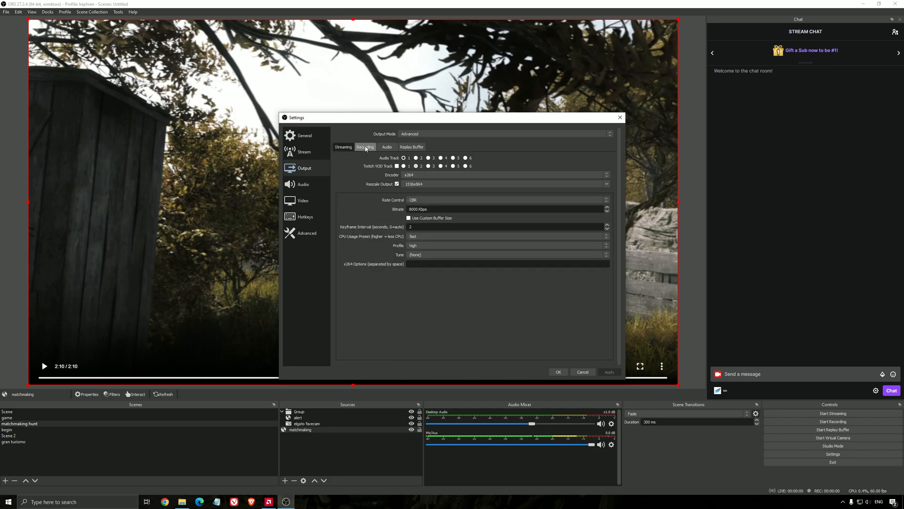
pyautogui.click(365, 146)
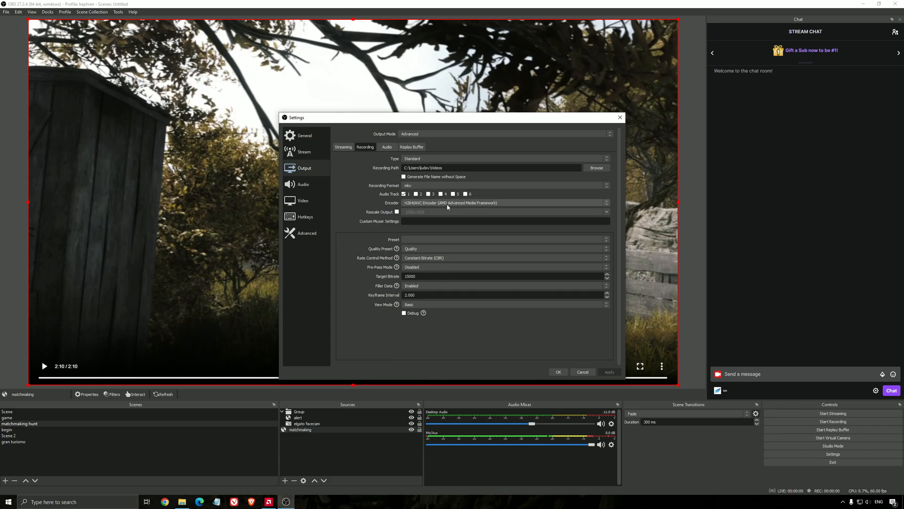
pyautogui.moveTo(444, 205)
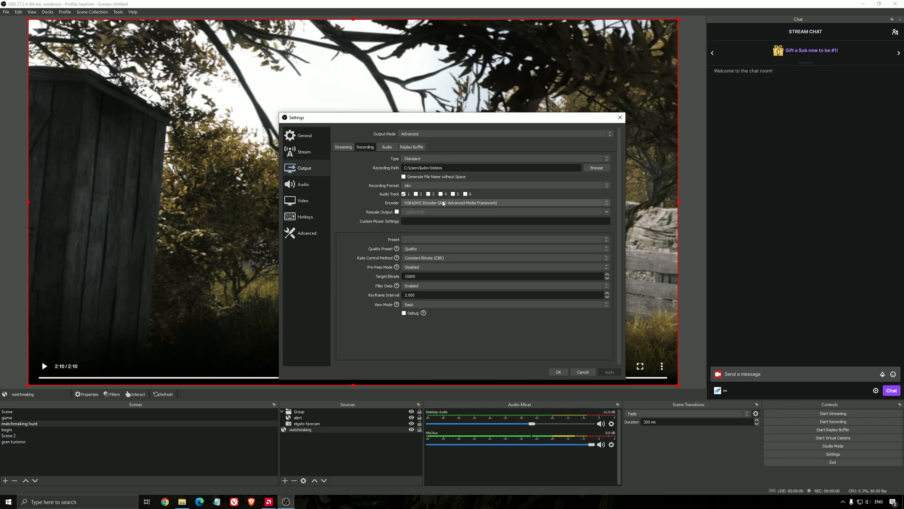
pyautogui.moveTo(459, 294)
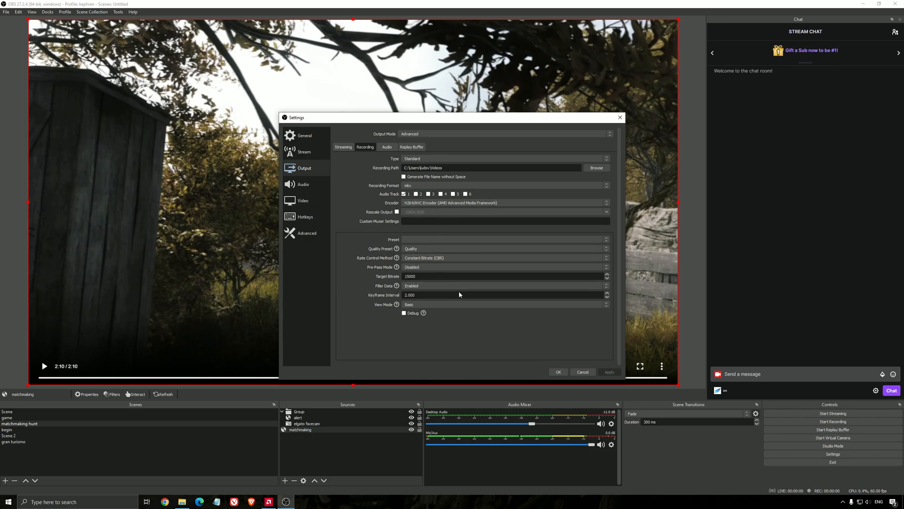
pyautogui.moveTo(460, 295)
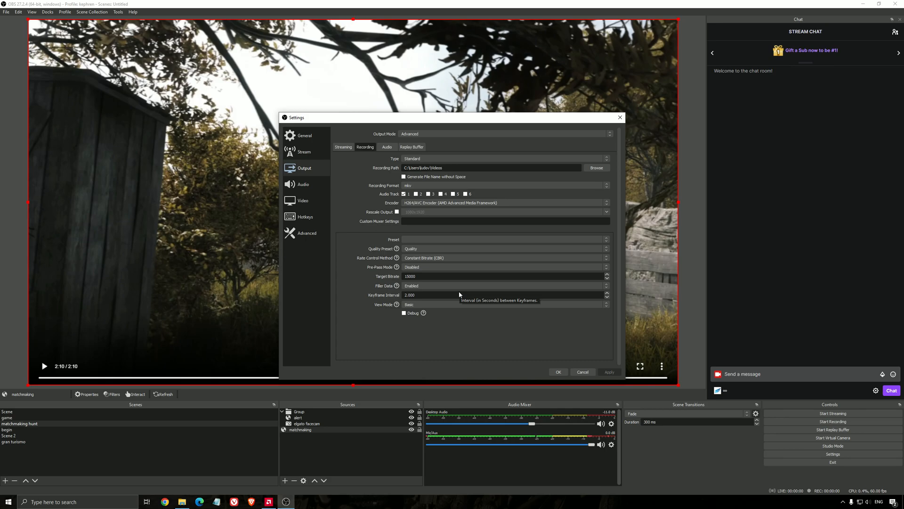
pyautogui.moveTo(367, 272)
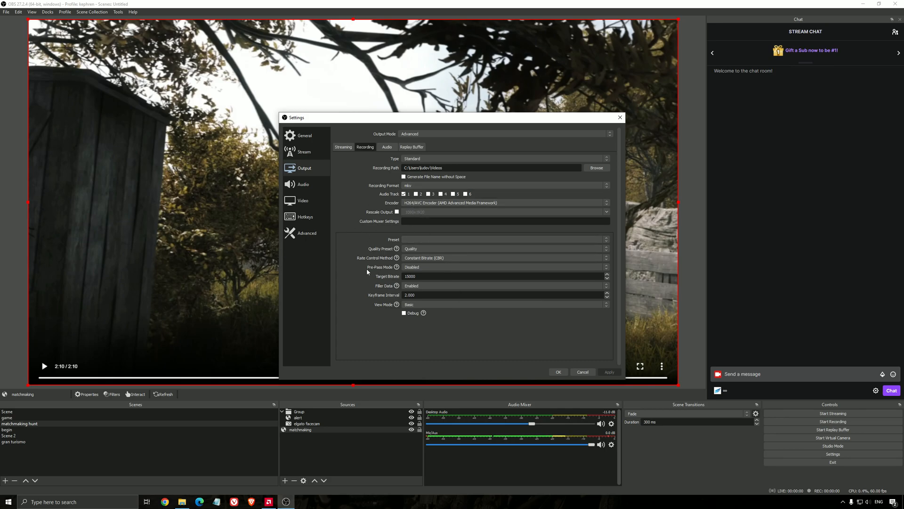
pyautogui.moveTo(363, 279)
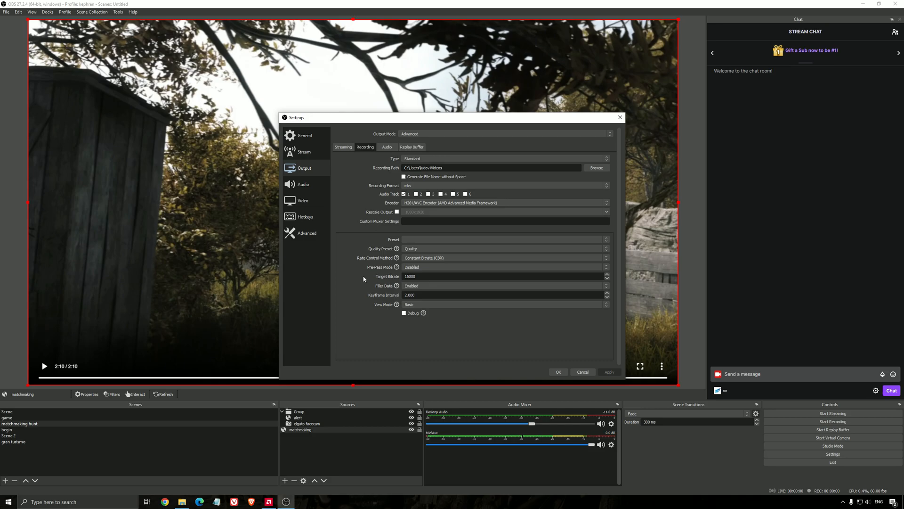
pyautogui.moveTo(385, 211)
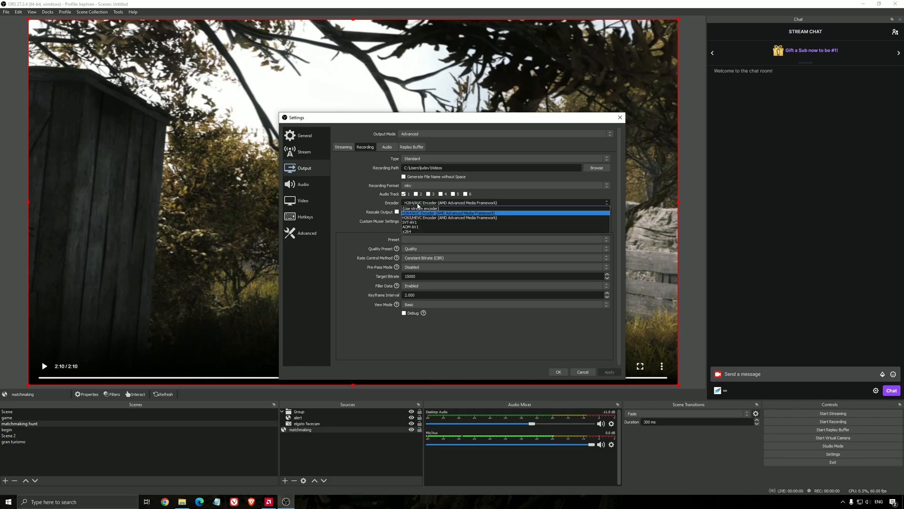
pyautogui.moveTo(419, 208)
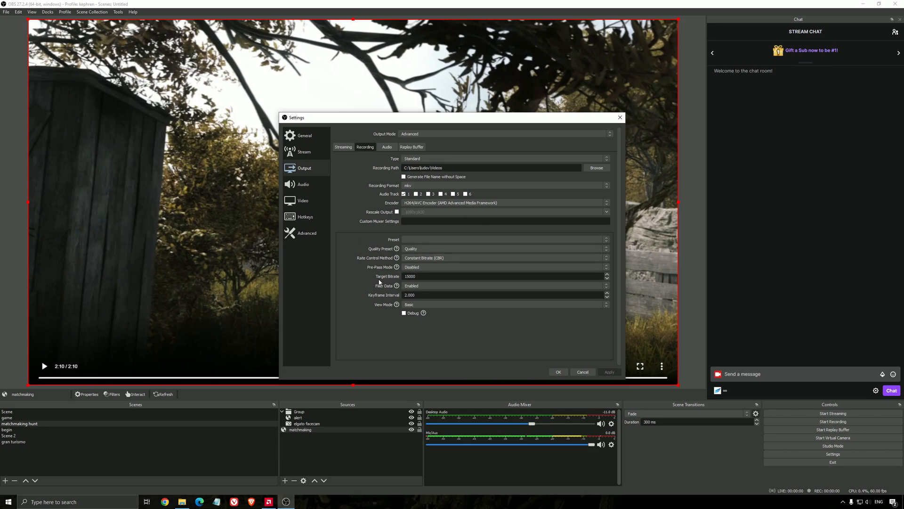
pyautogui.moveTo(349, 216)
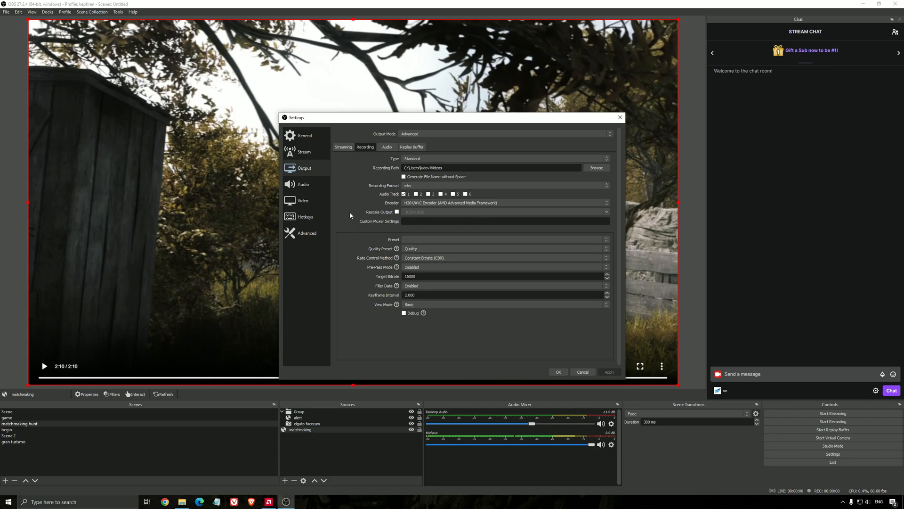
pyautogui.moveTo(372, 252)
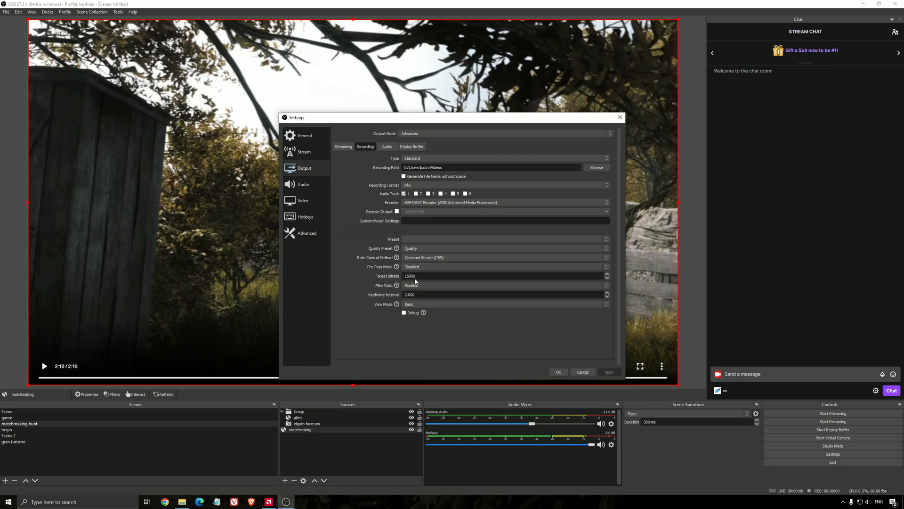
pyautogui.moveTo(410, 280)
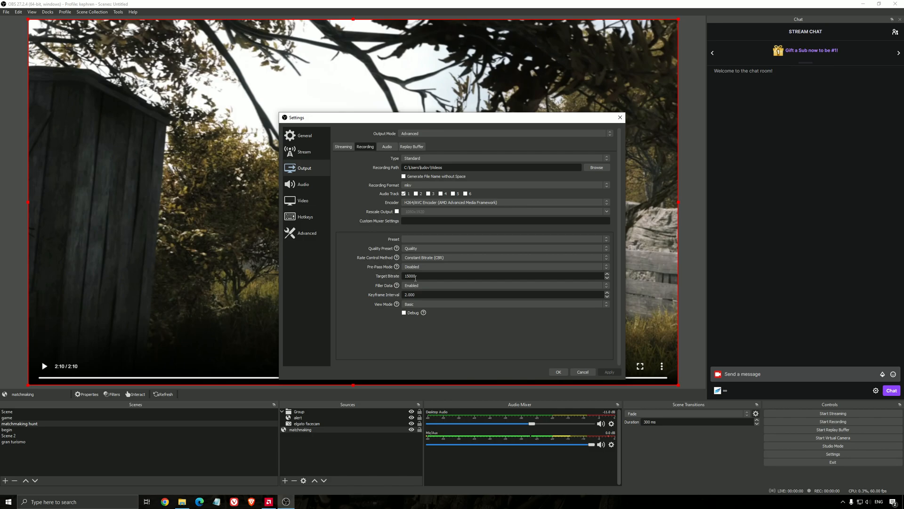
# - Verify Track 1 audio bitrate is 320, then move to the Video settings
pyautogui.click(388, 146)
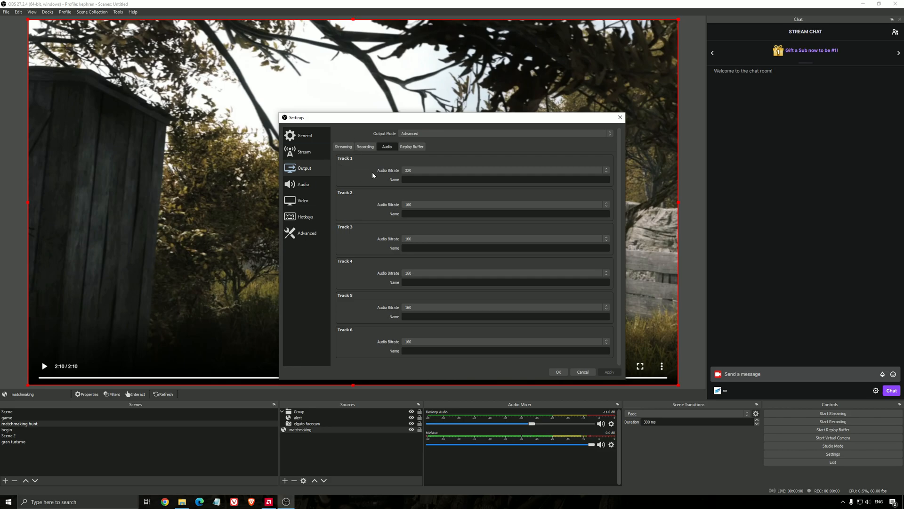
pyautogui.moveTo(350, 165)
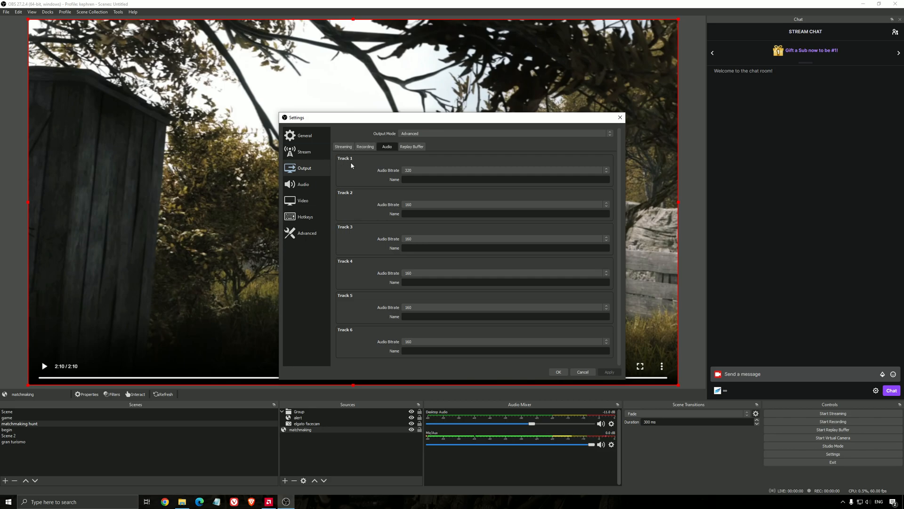
pyautogui.moveTo(358, 197)
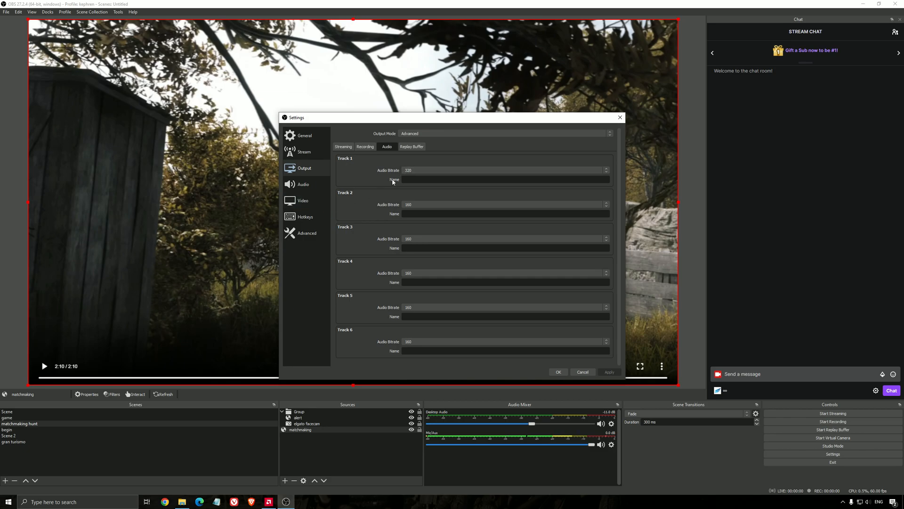
pyautogui.click(606, 170)
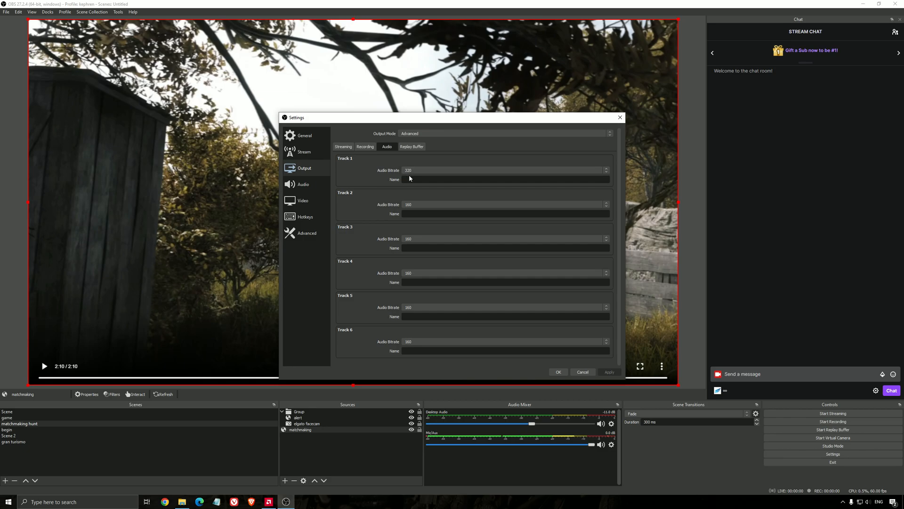
pyautogui.moveTo(425, 189)
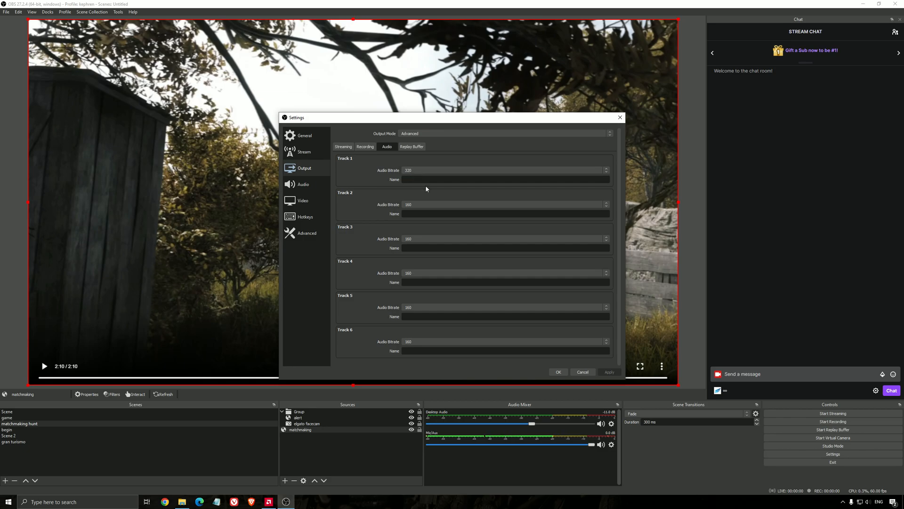
pyautogui.moveTo(426, 177)
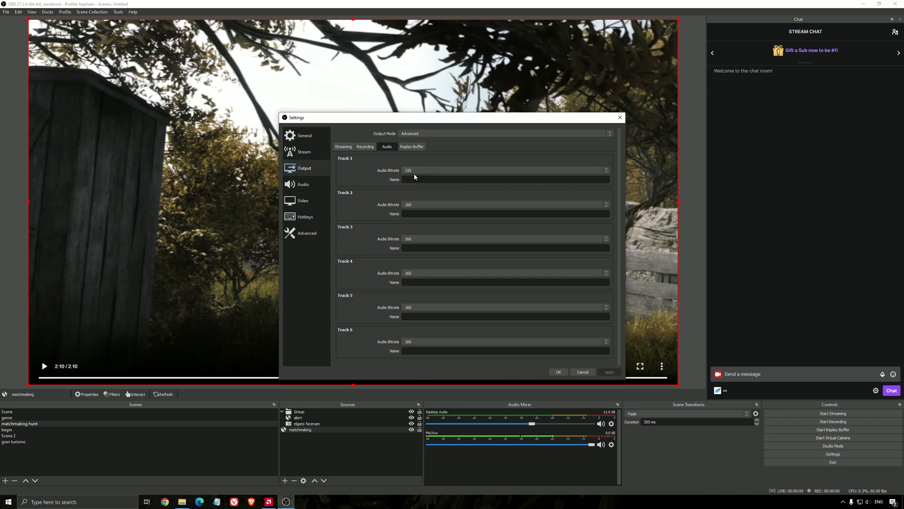
pyautogui.click(303, 200)
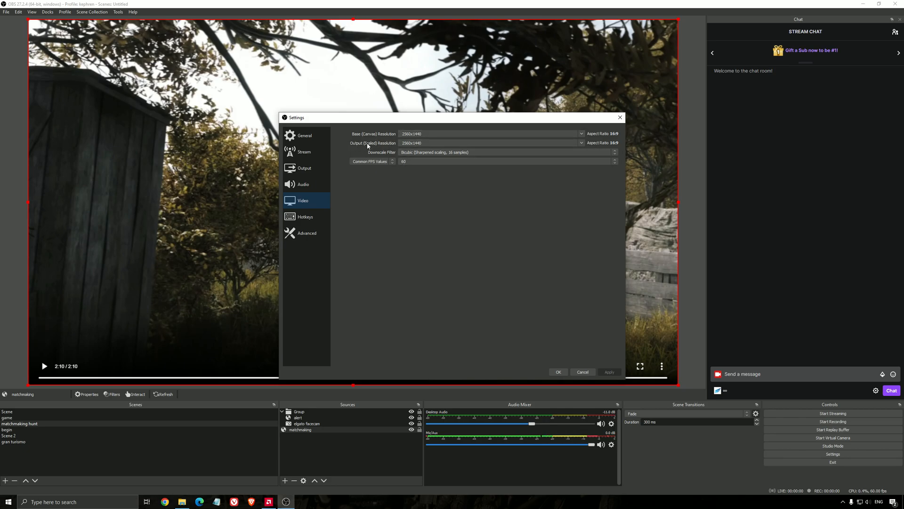
# - Confirm x264 streaming and recording output, then set the Video downscale filter to Bicubic at 2560x1440
pyautogui.click(305, 168)
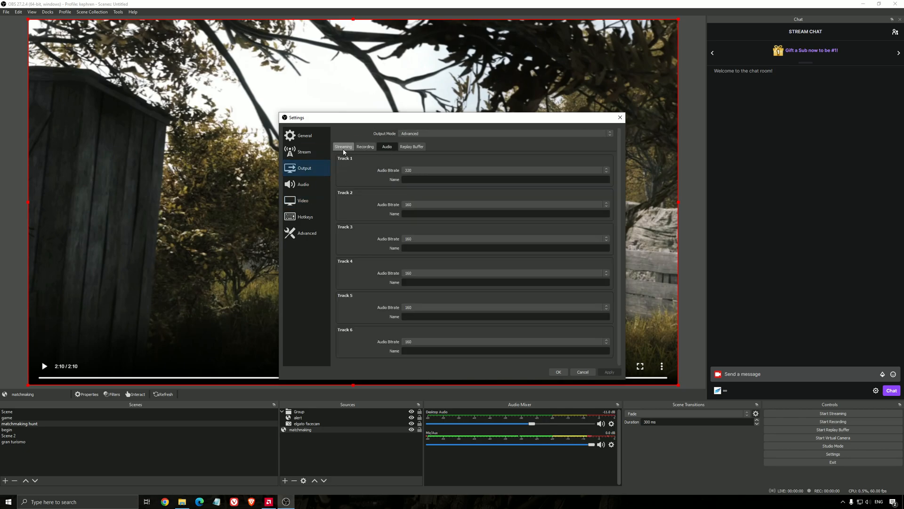
pyautogui.click(343, 146)
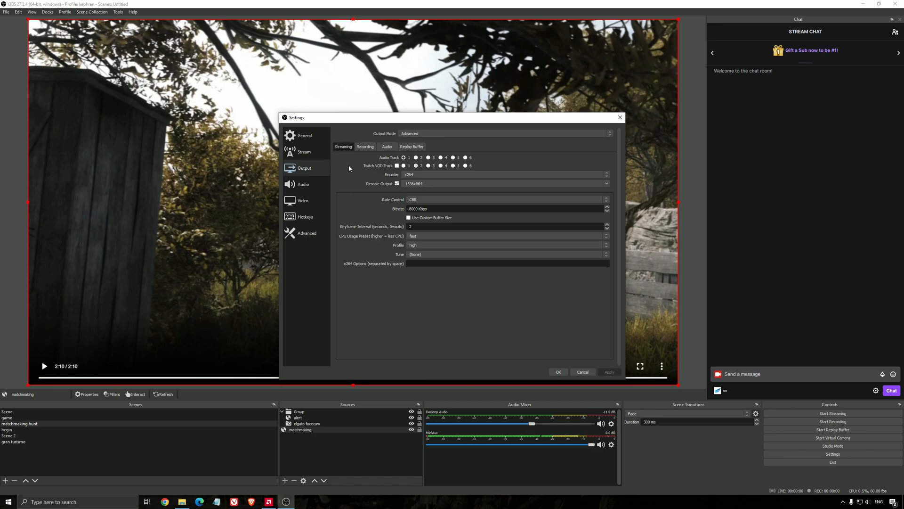
pyautogui.moveTo(386, 170)
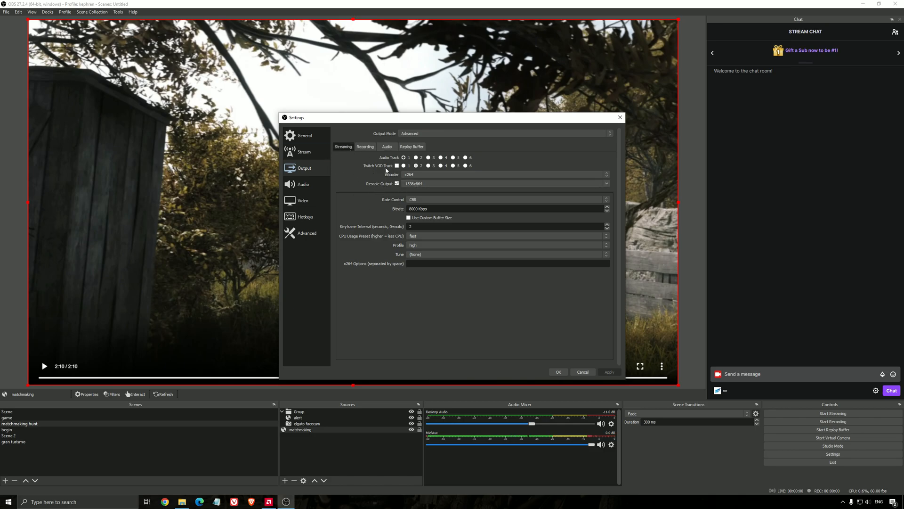
pyautogui.click(365, 146)
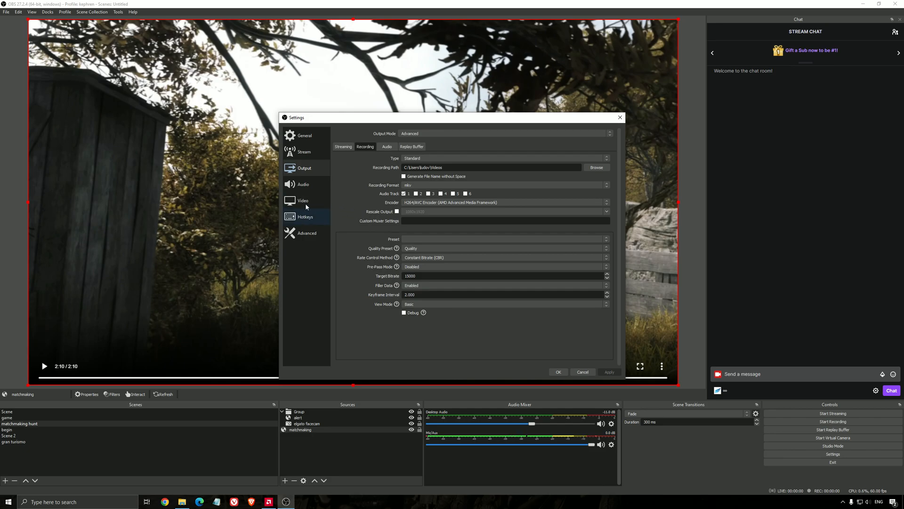
pyautogui.click(303, 201)
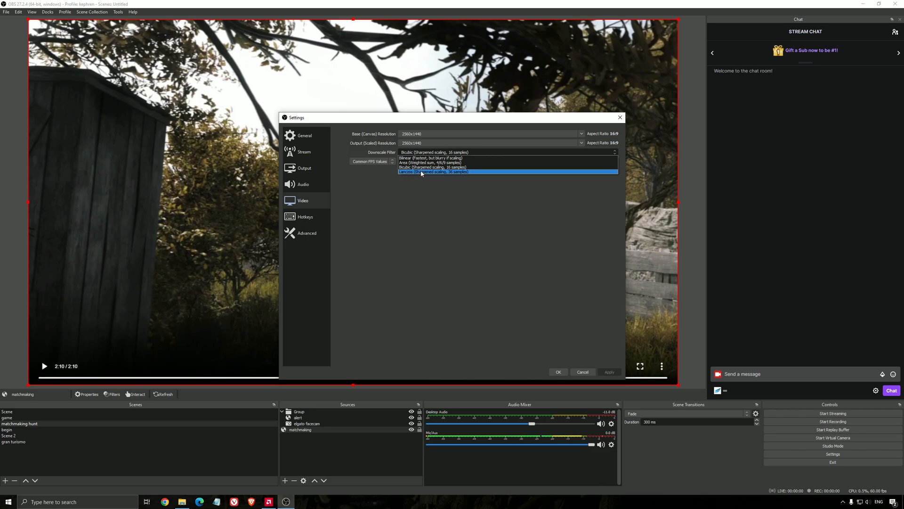
pyautogui.moveTo(457, 173)
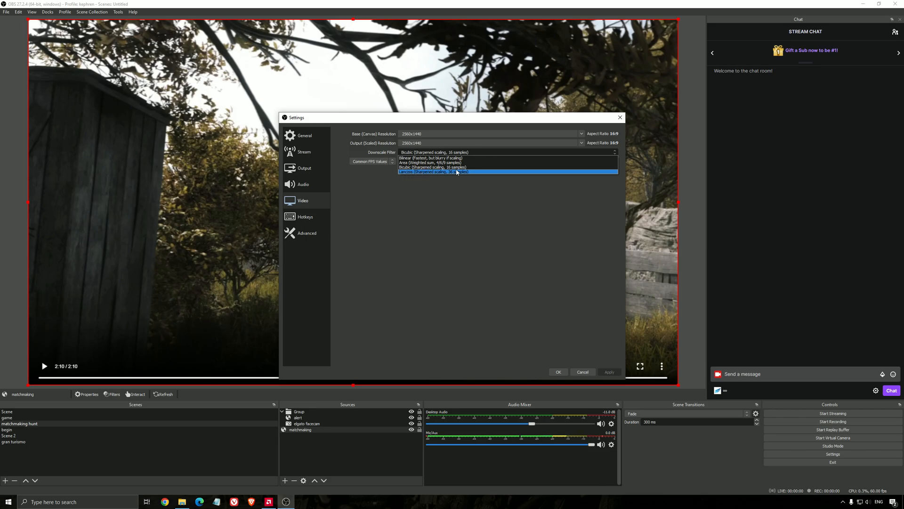
pyautogui.moveTo(433, 167)
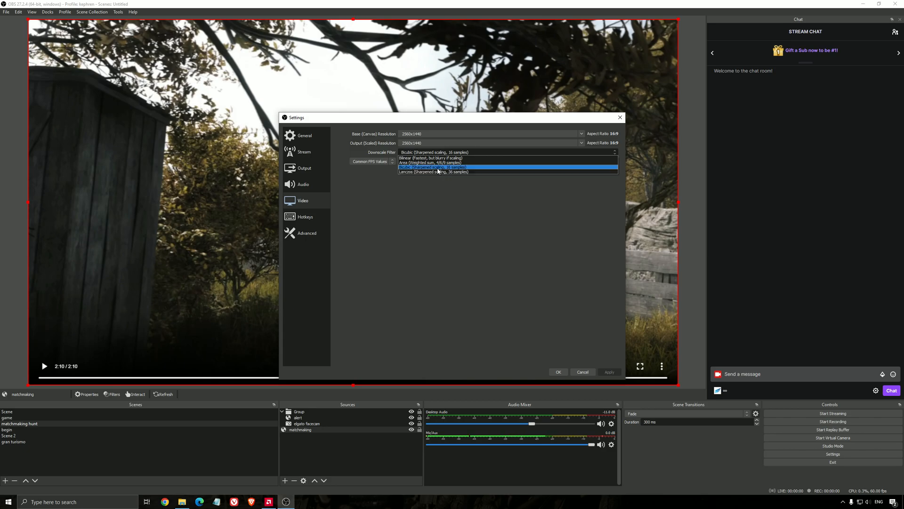
pyautogui.click(432, 168)
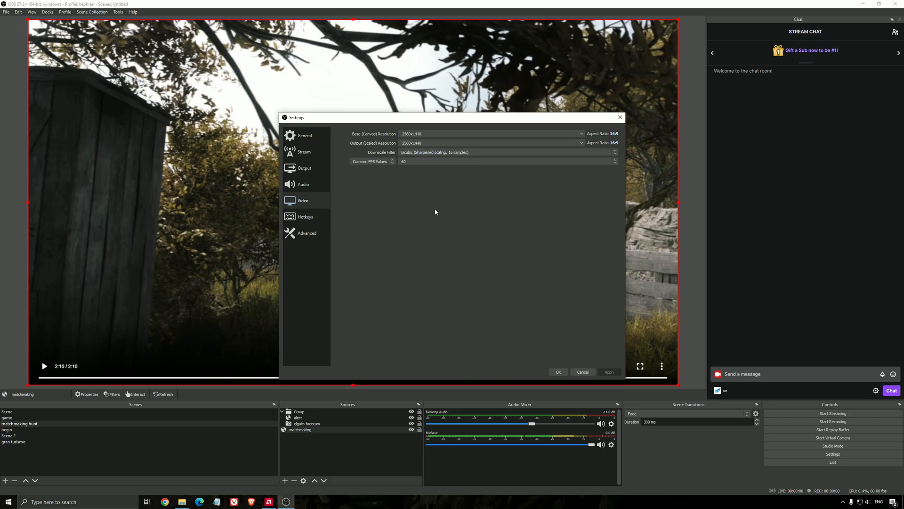
pyautogui.moveTo(372, 177)
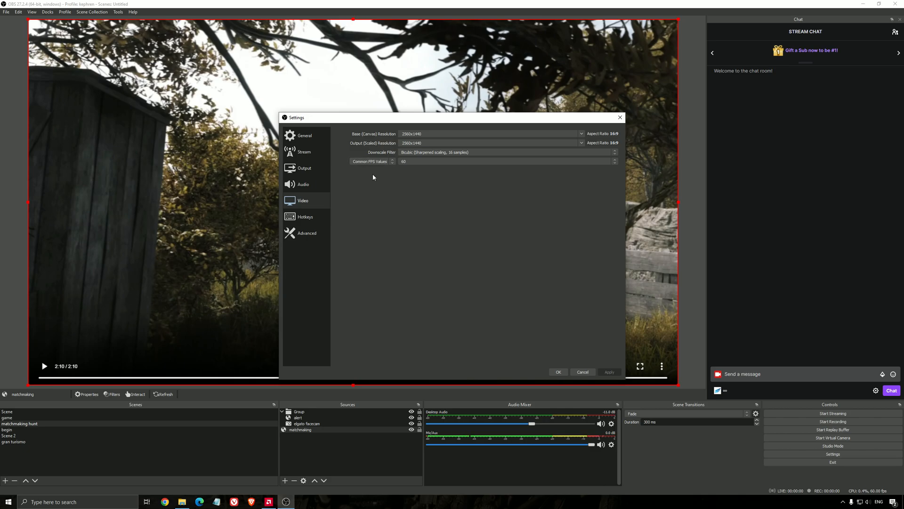
pyautogui.moveTo(426, 204)
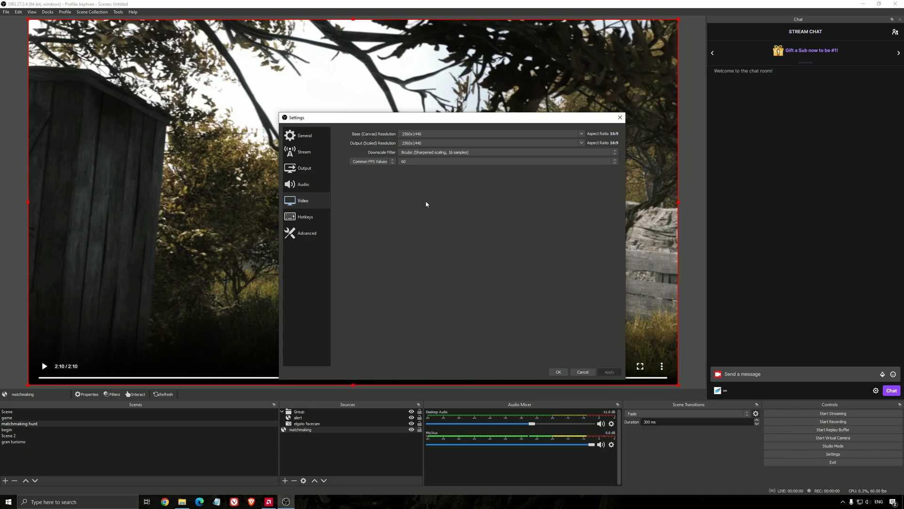
pyautogui.moveTo(441, 221)
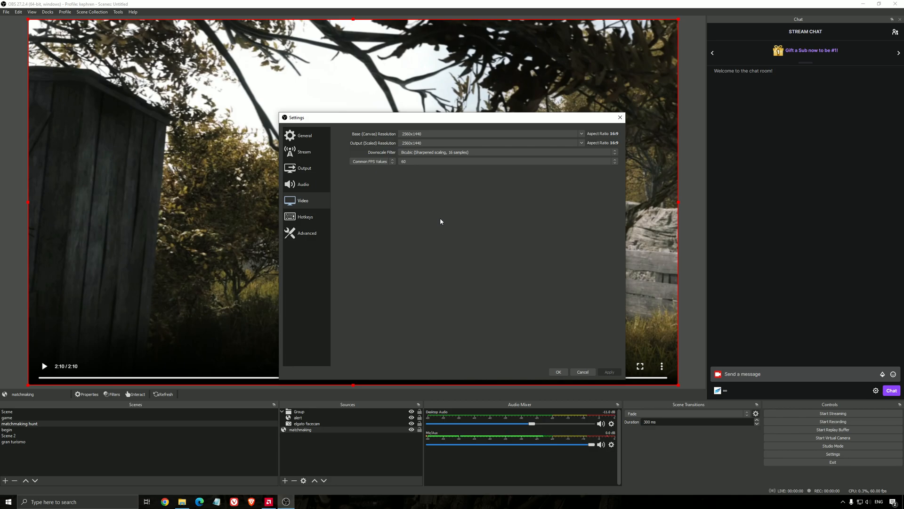
pyautogui.moveTo(404, 183)
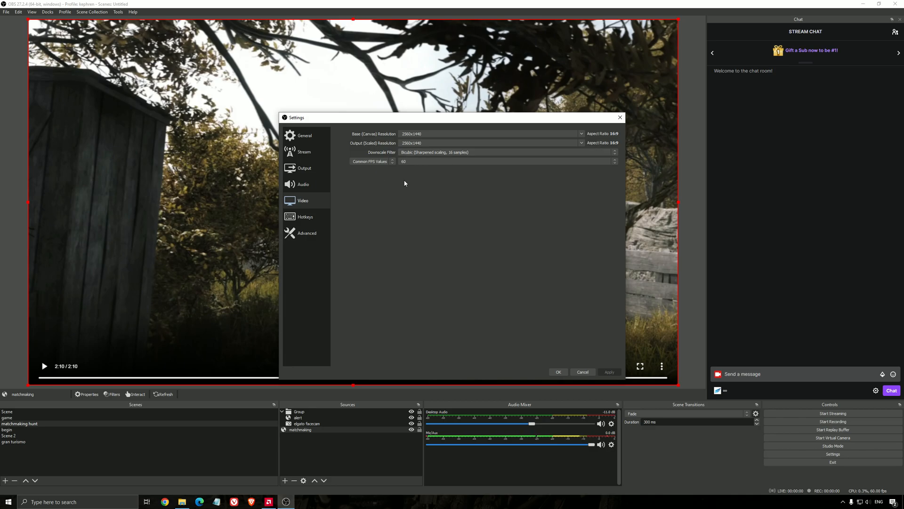
pyautogui.moveTo(457, 239)
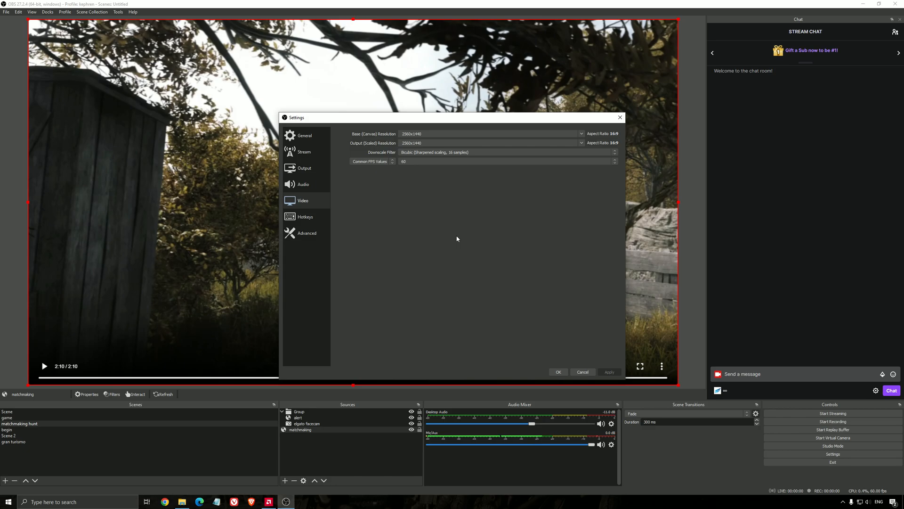
# - Look over the Advanced and General sections, then save settings with OK
pyautogui.click(307, 233)
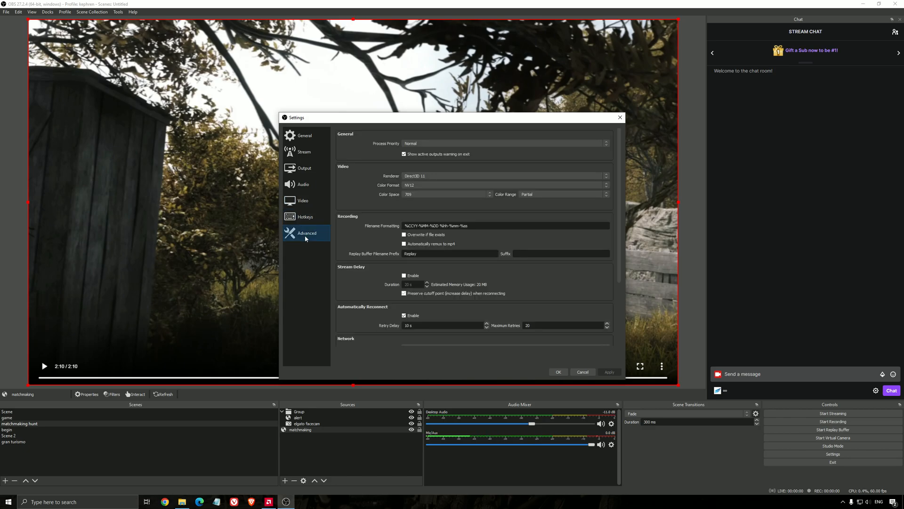
pyautogui.click(305, 136)
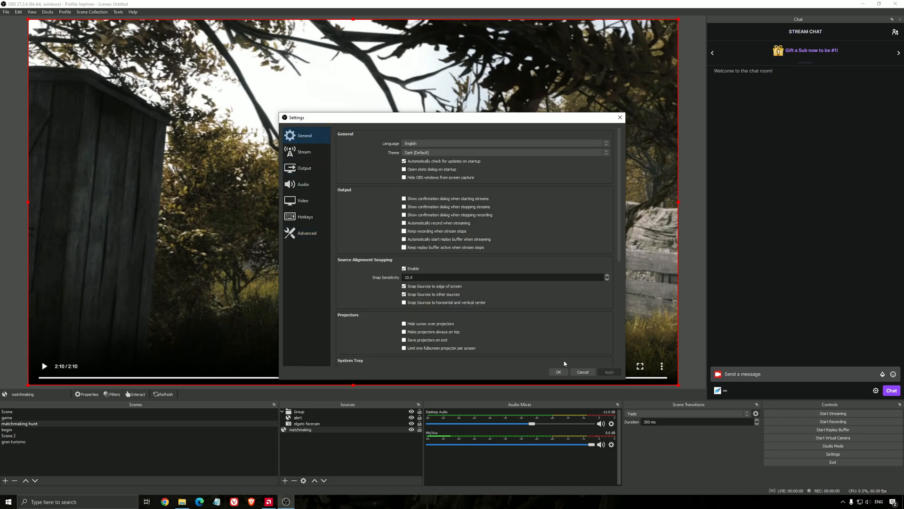
pyautogui.click(557, 372)
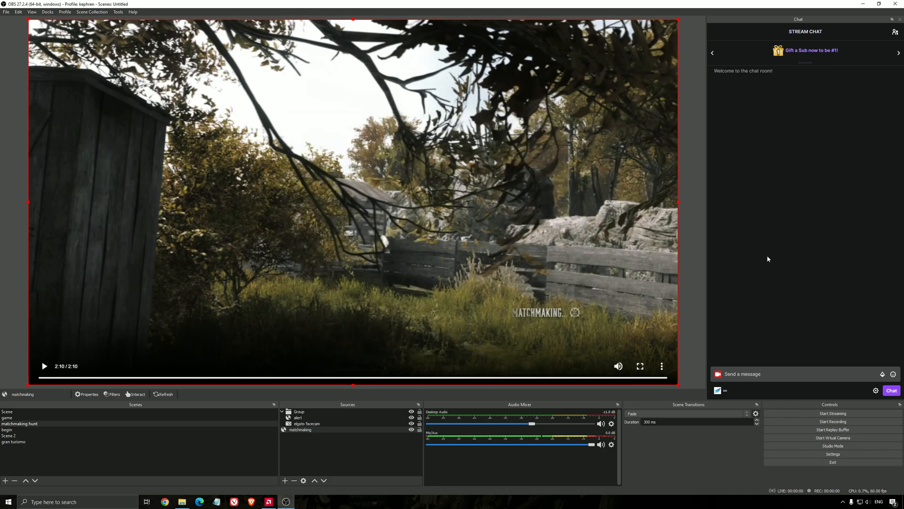